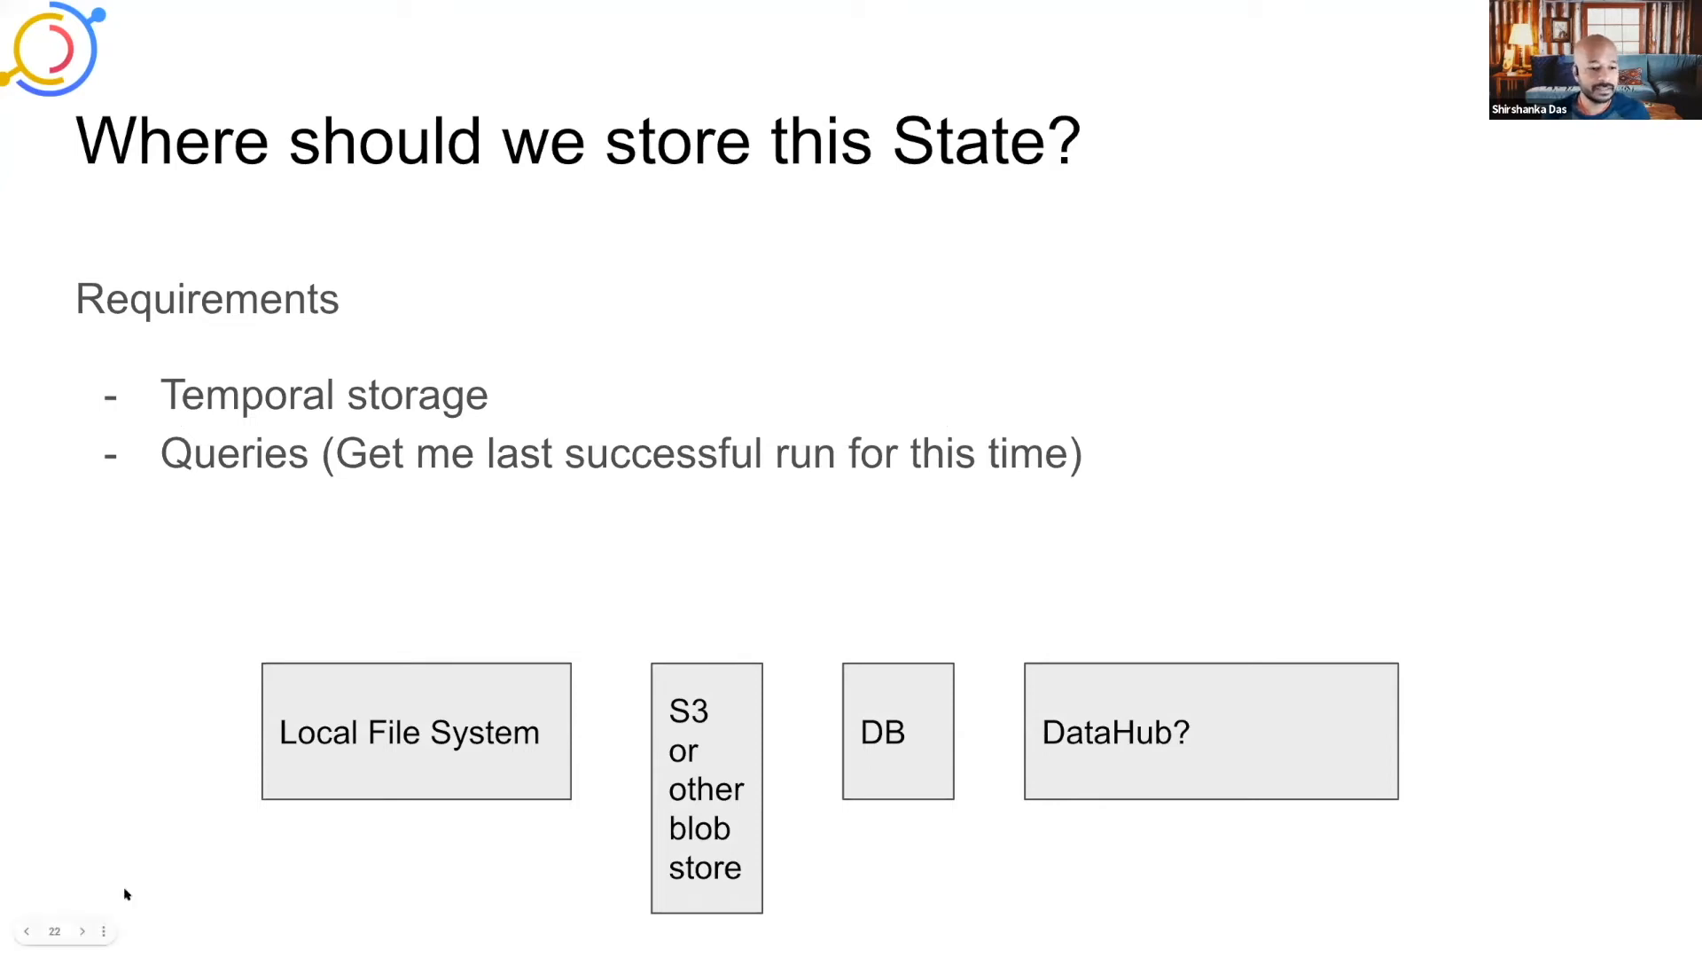
# Close Docker Desktop and check faketime dates: -2d gives Sep 22, -3d gives Sep 21
pyautogui.click(83, 930)
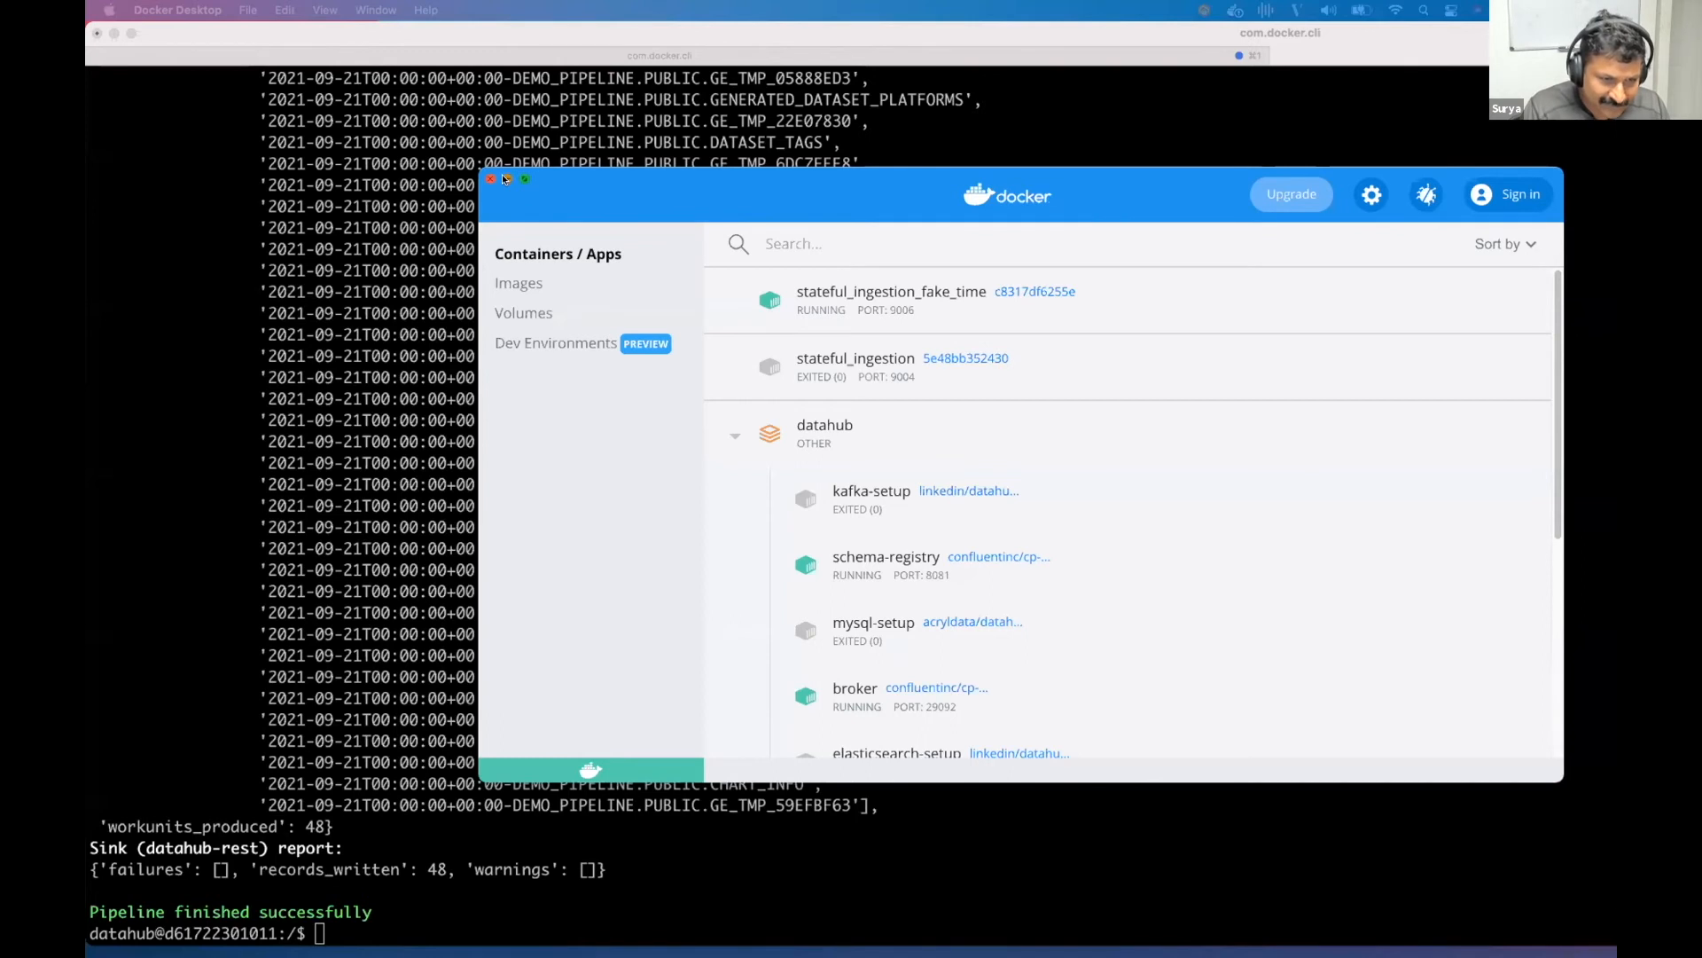
pyautogui.click(490, 179)
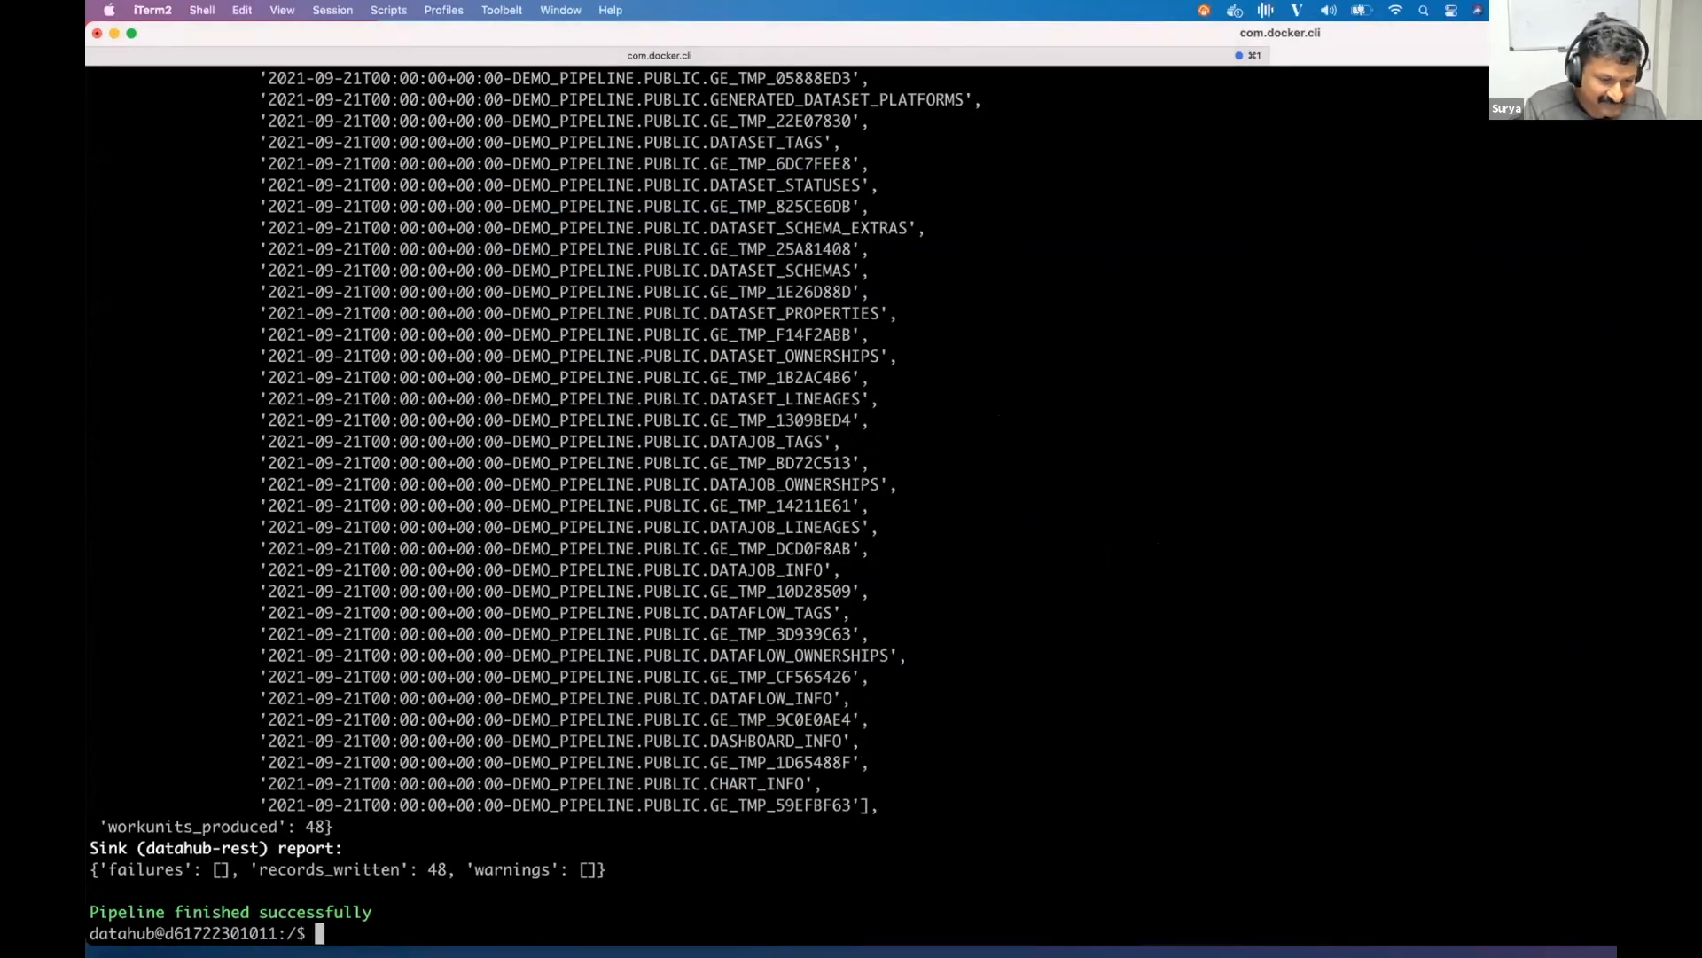
pyautogui.write('LD_PRELOAD=/usr/local/lib/faketime/libfaketime.so.1 FAKETIME="-2d" datahub ingest -c /tmp/usage.yml')
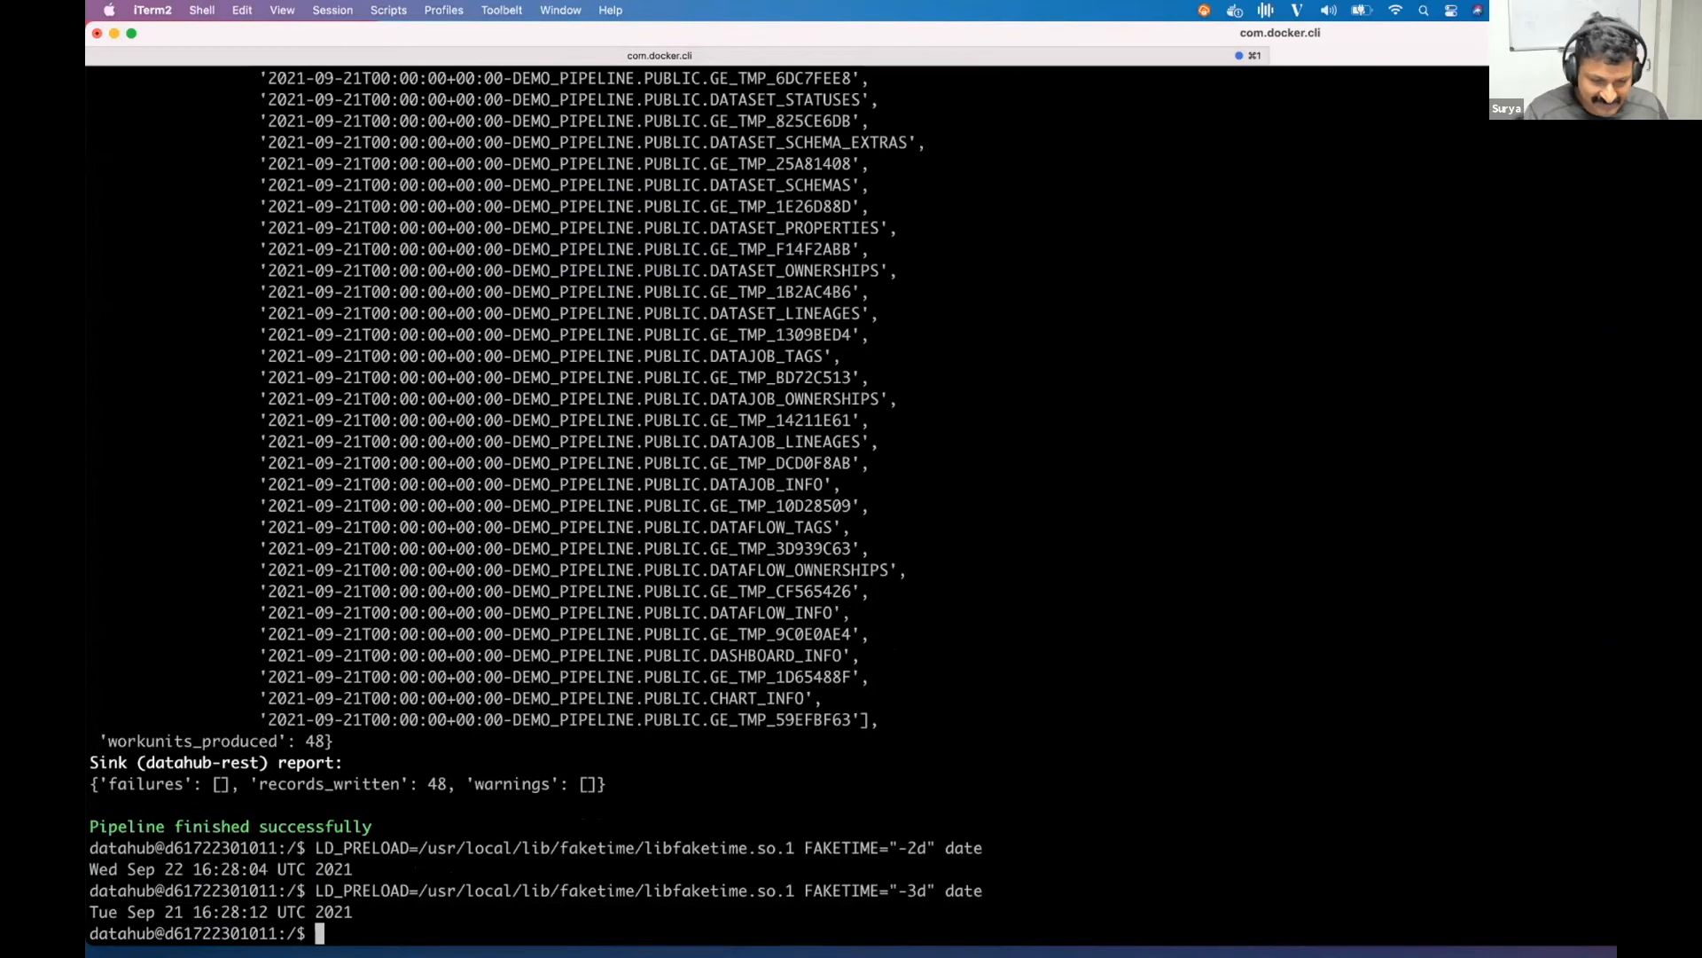
pyautogui.write('LD_PRELOAD=/usr/local/lib/faketime/libfaketime.so.1 FAKETIME="-5d" date')
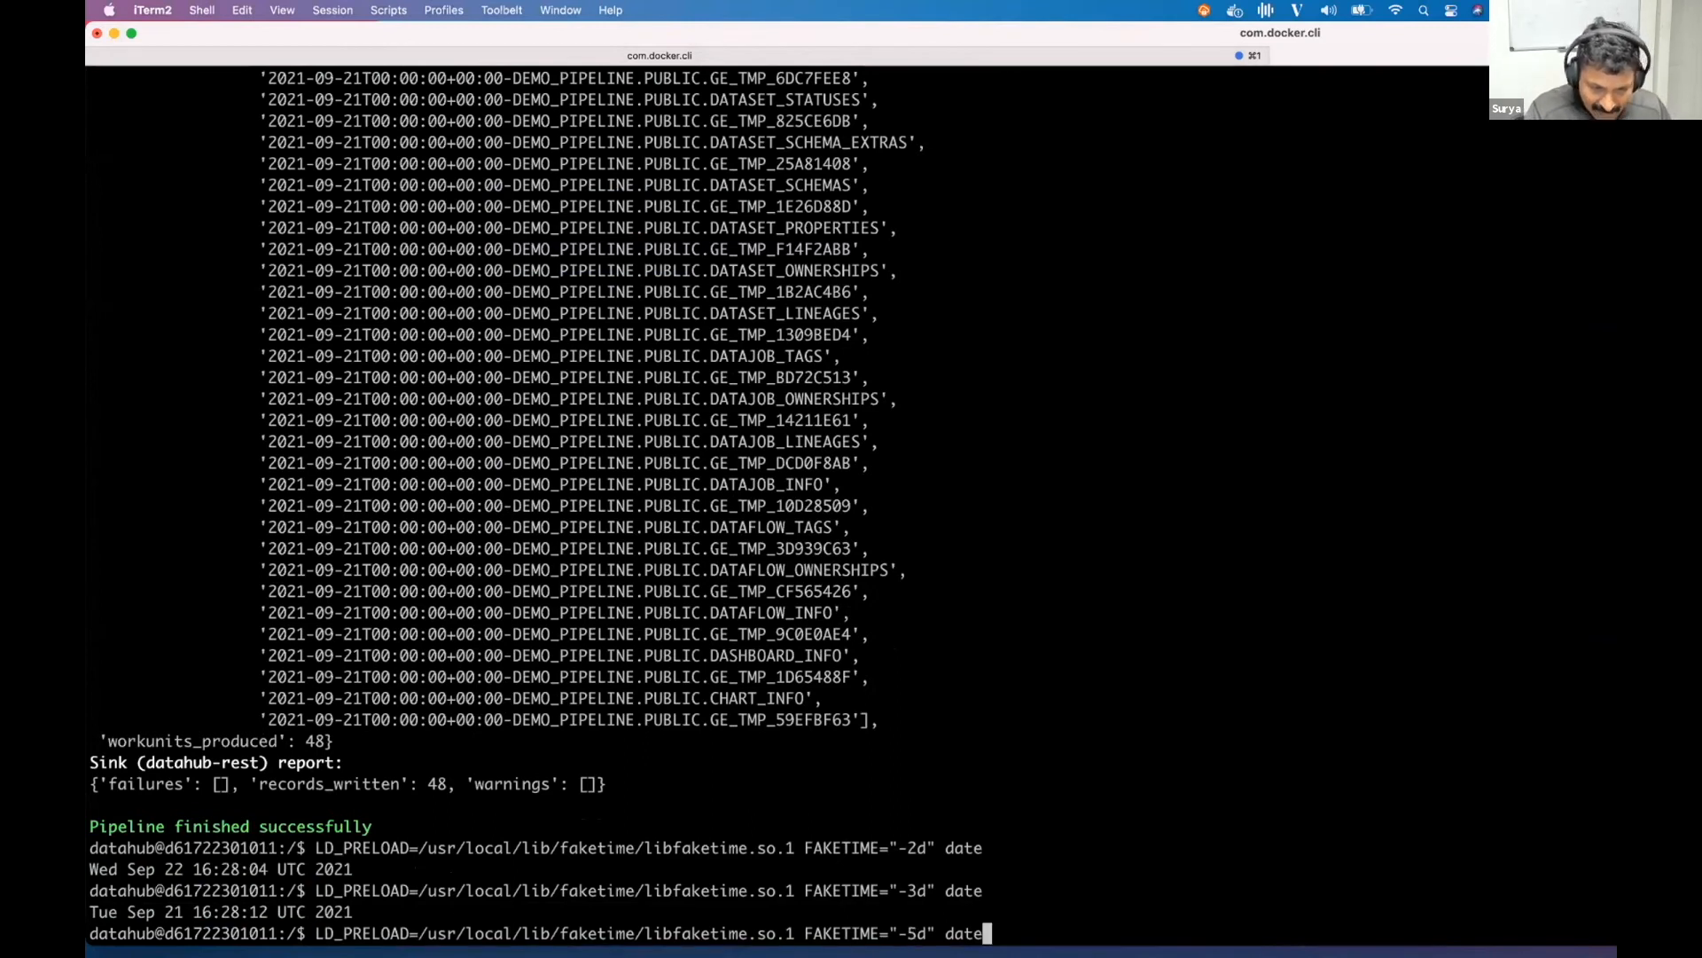
# Run datahub ingest -c /tmp/usage.yml under a -2d faked clock and review the successful output
pyautogui.write('datahub ingest -c /tmp/usage.yml')
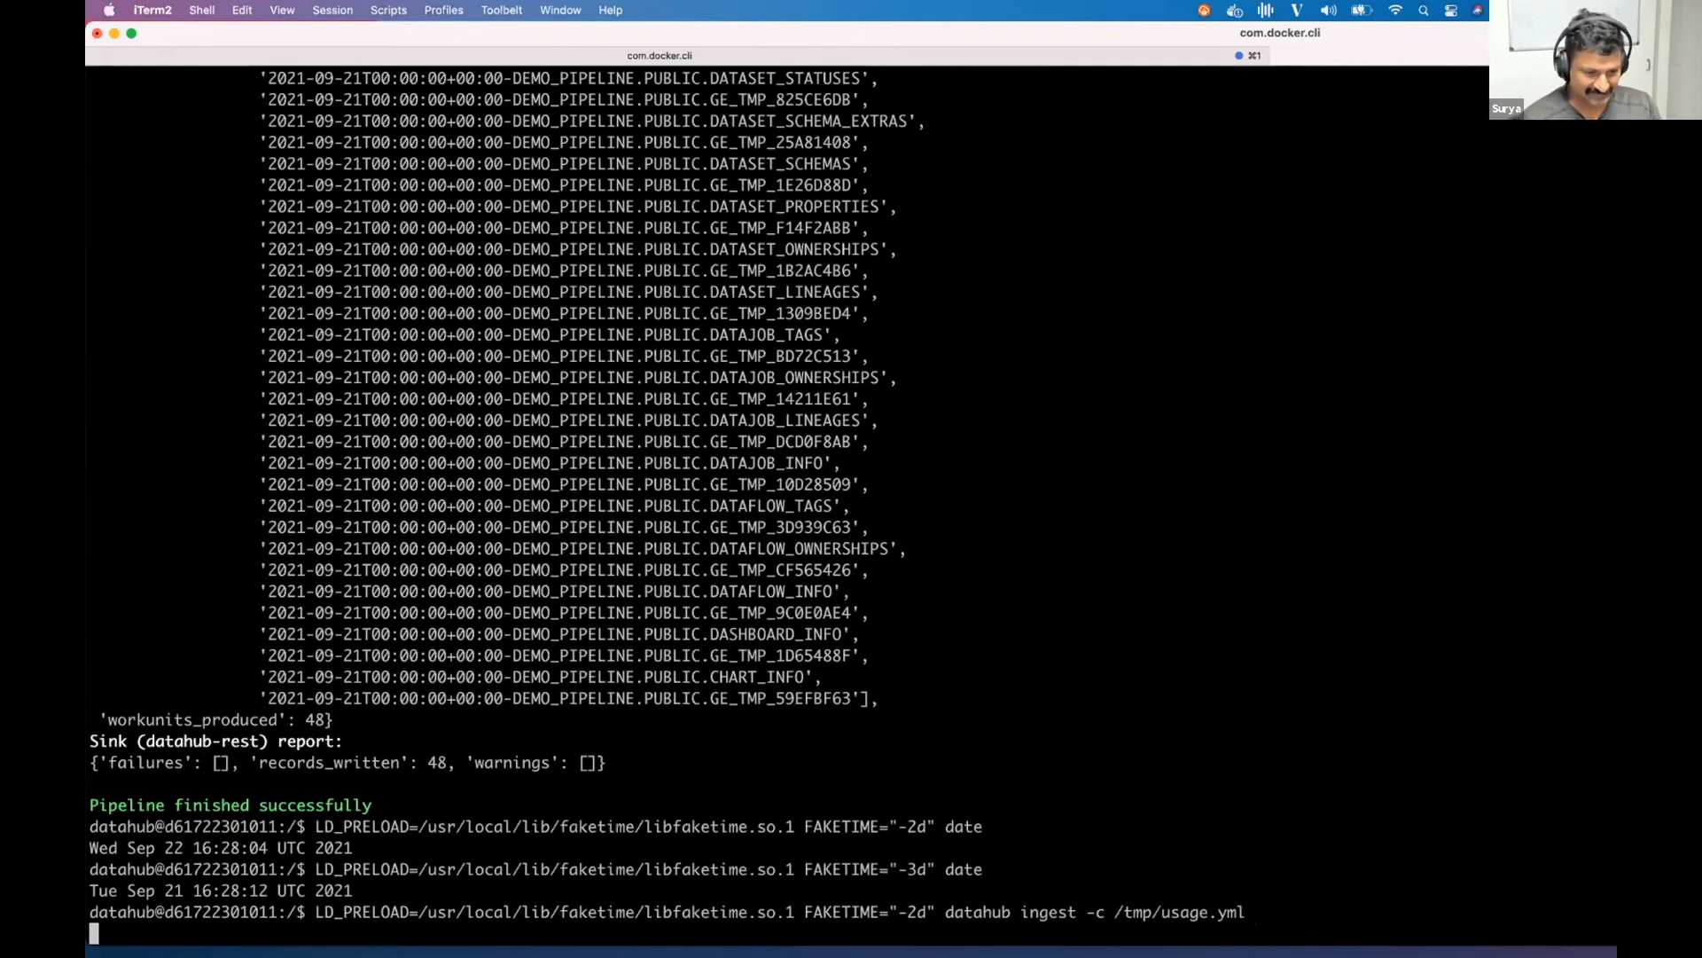
pyautogui.press('Return')
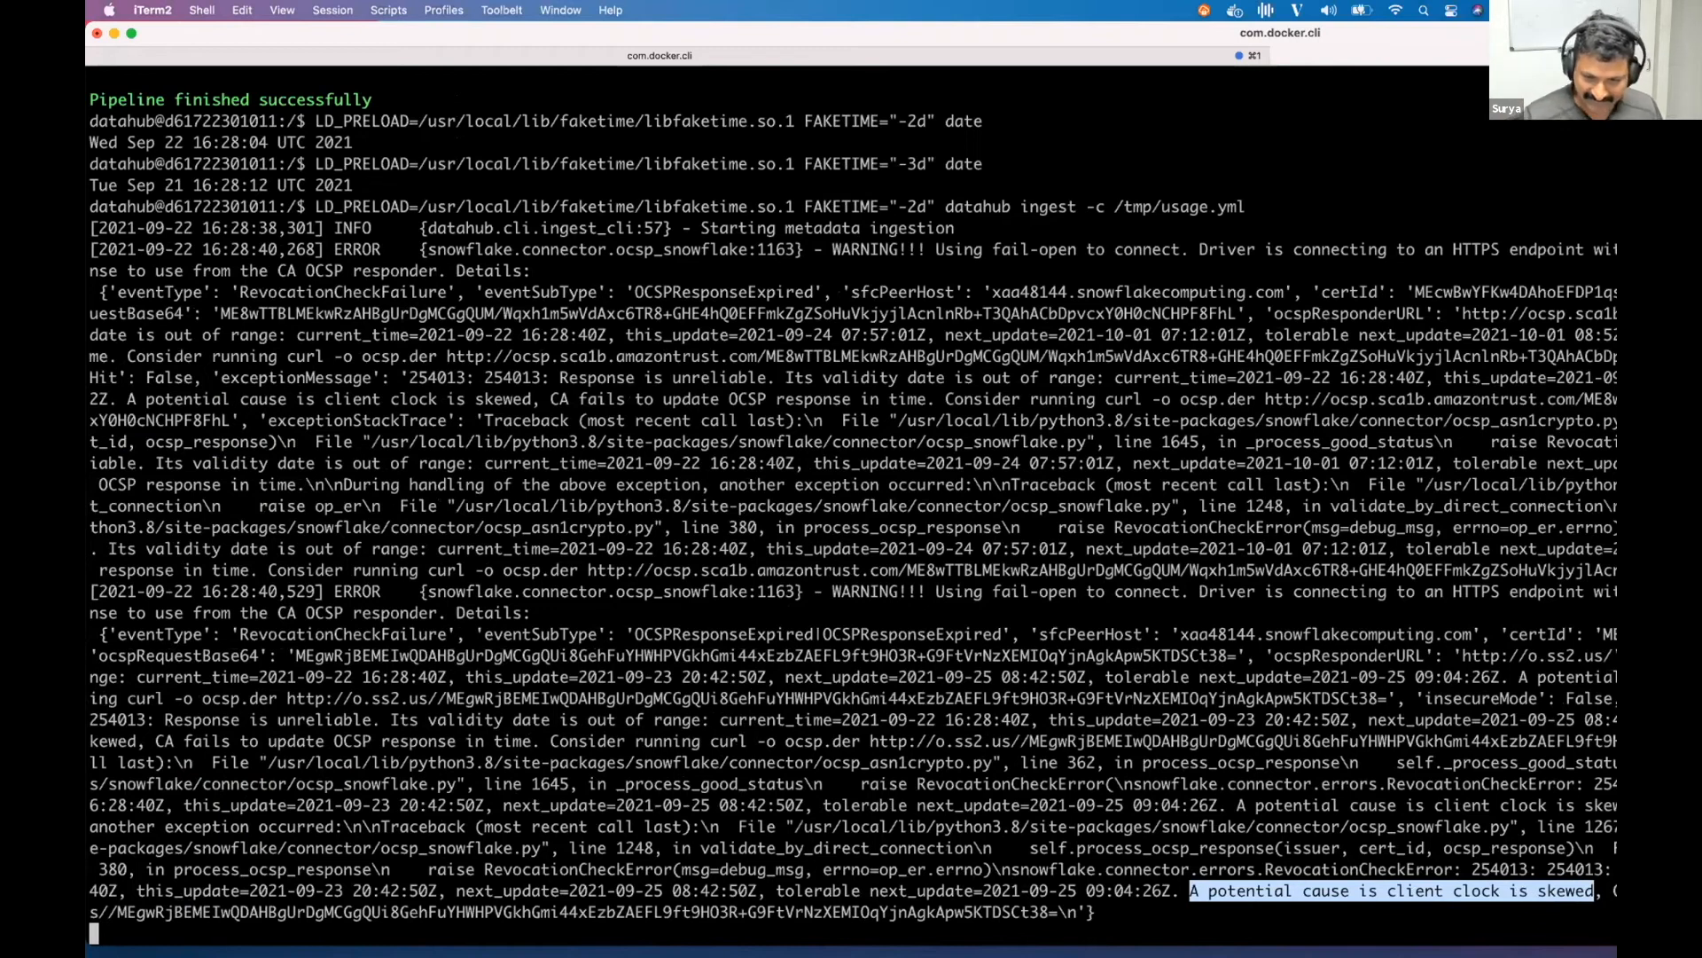
pyautogui.scroll(-3)
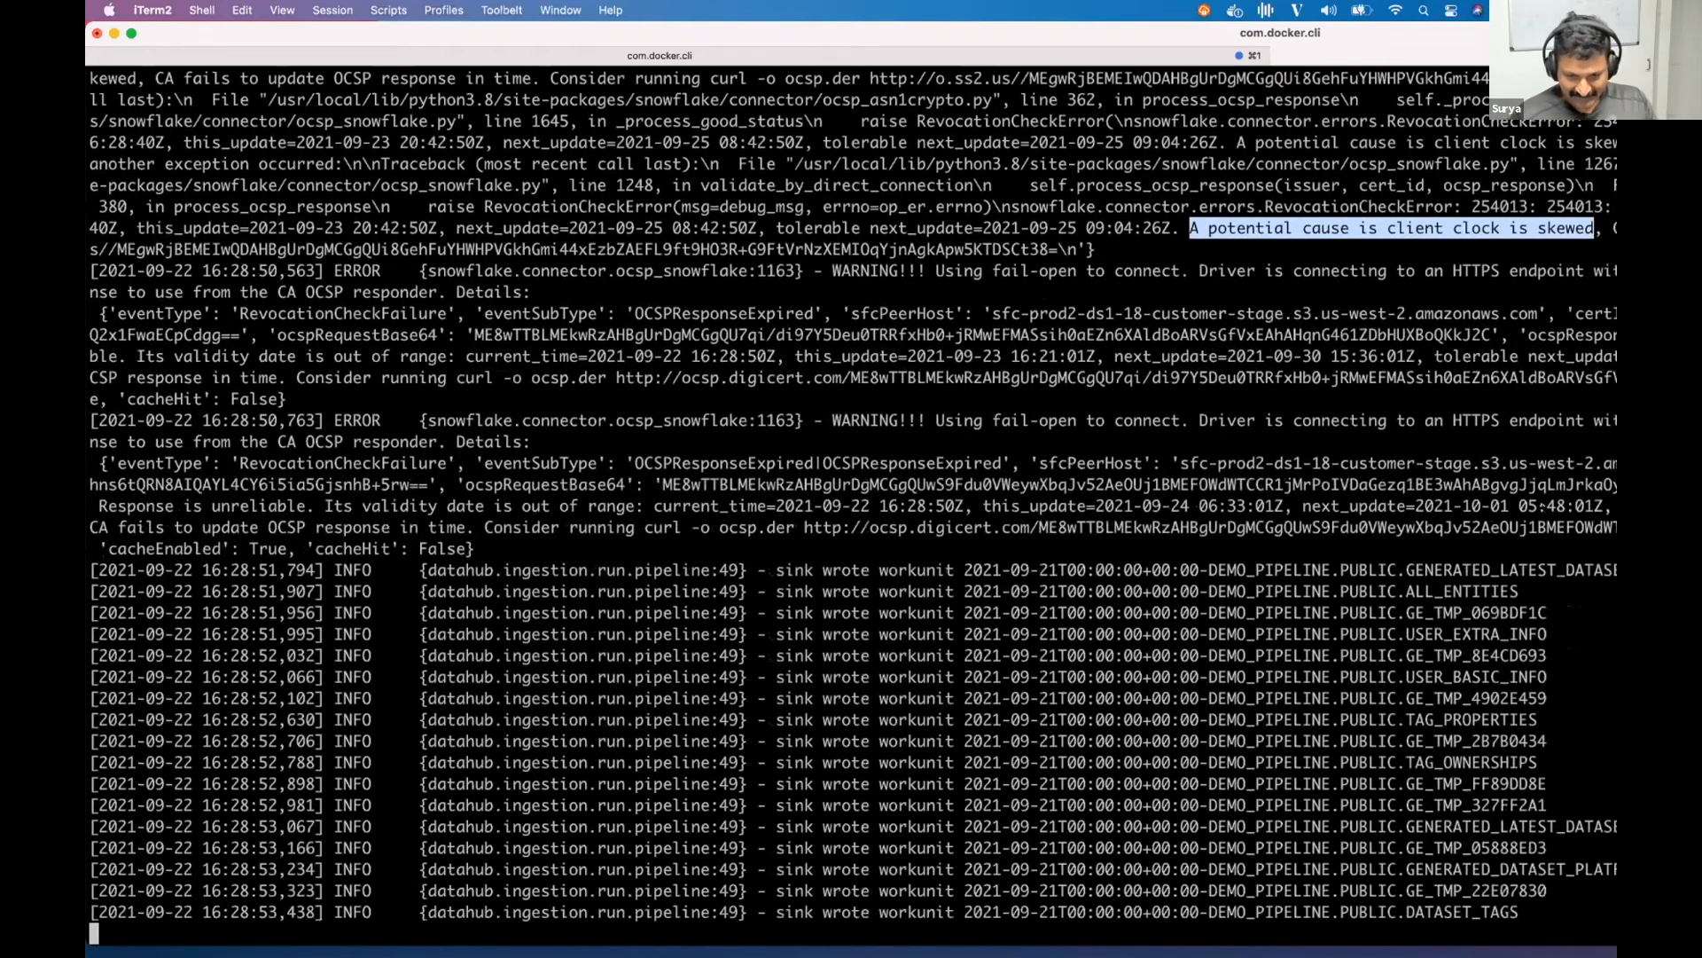
pyautogui.scroll(-3)
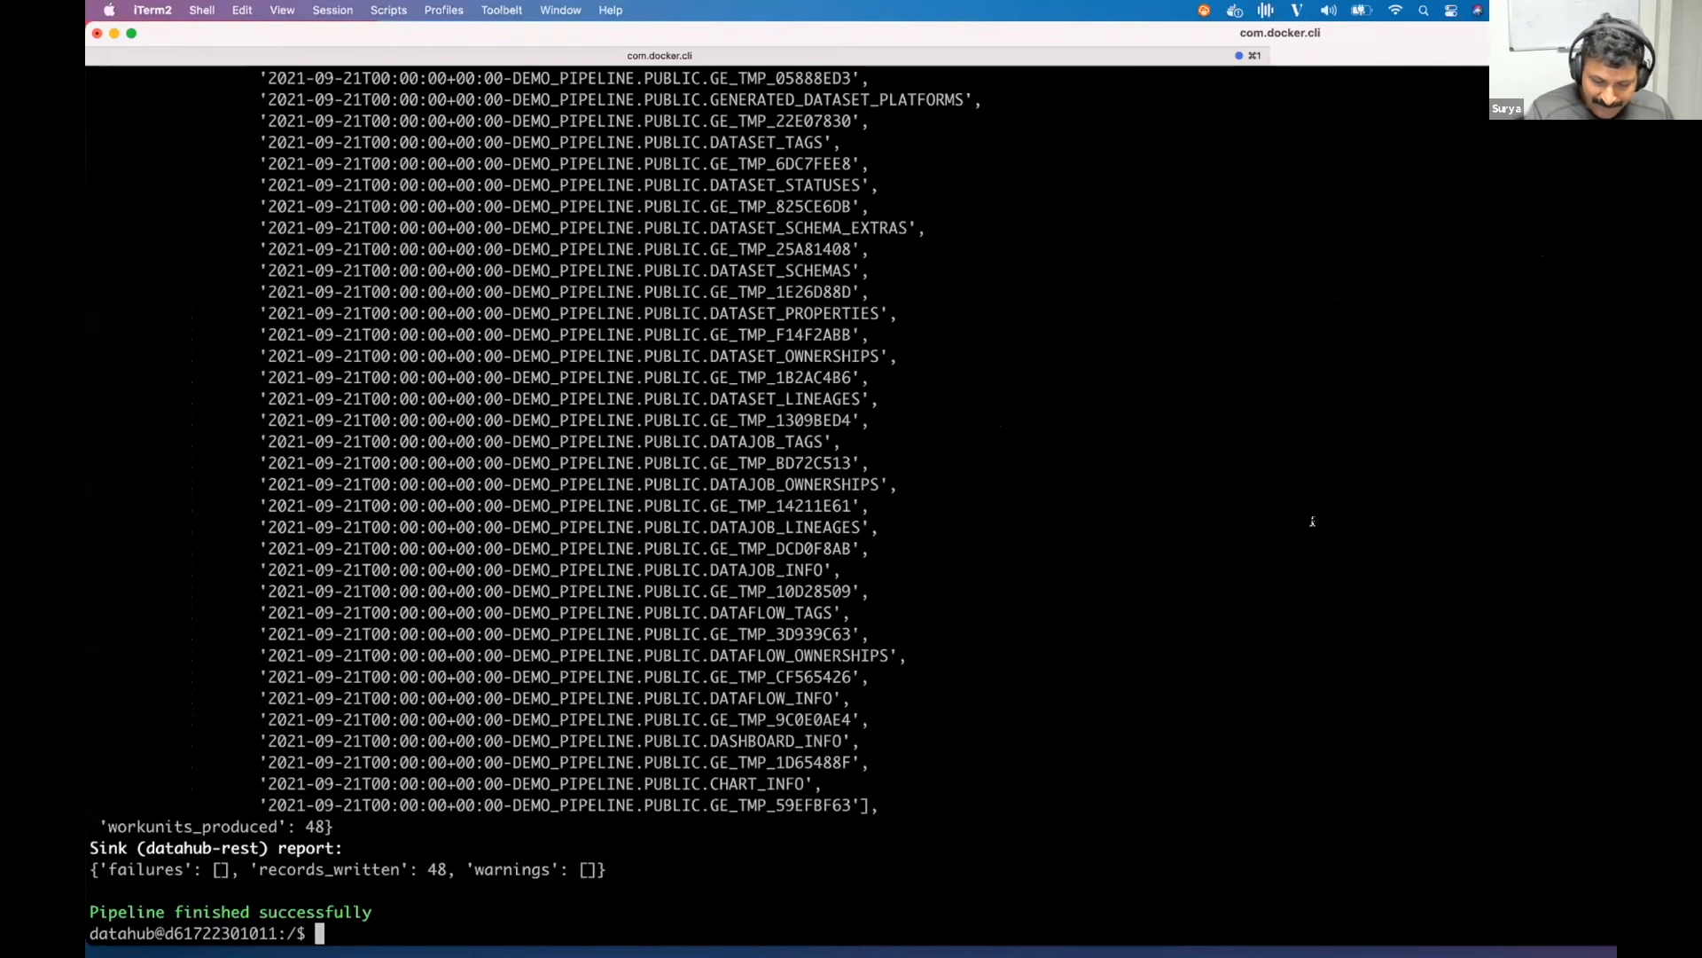
pyautogui.write('LD_PRELOAD=/usr/local/lib/faketime/libfaketime.so.1 FAKETIME="-2d" datahub ingest -c /tmp/usage.yml')
pyautogui.write('vim /')
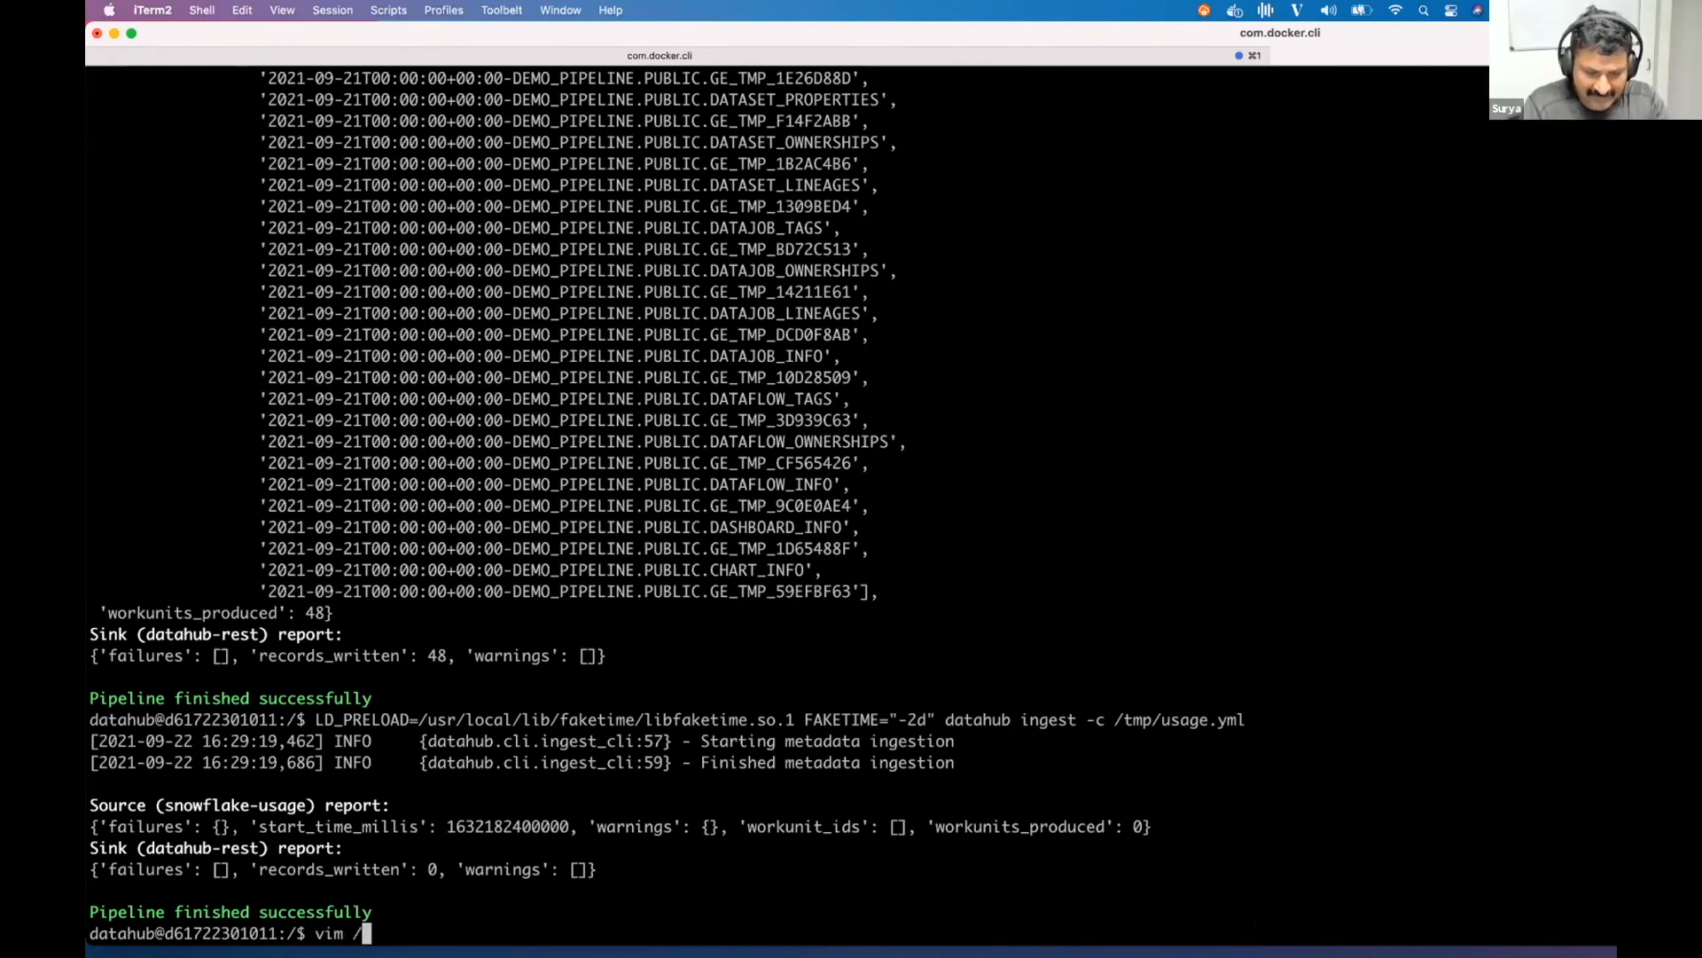
# Inspect /tmp/usage.yml in vim, then quit with :q! without saving
pyautogui.write('tmp/usage')
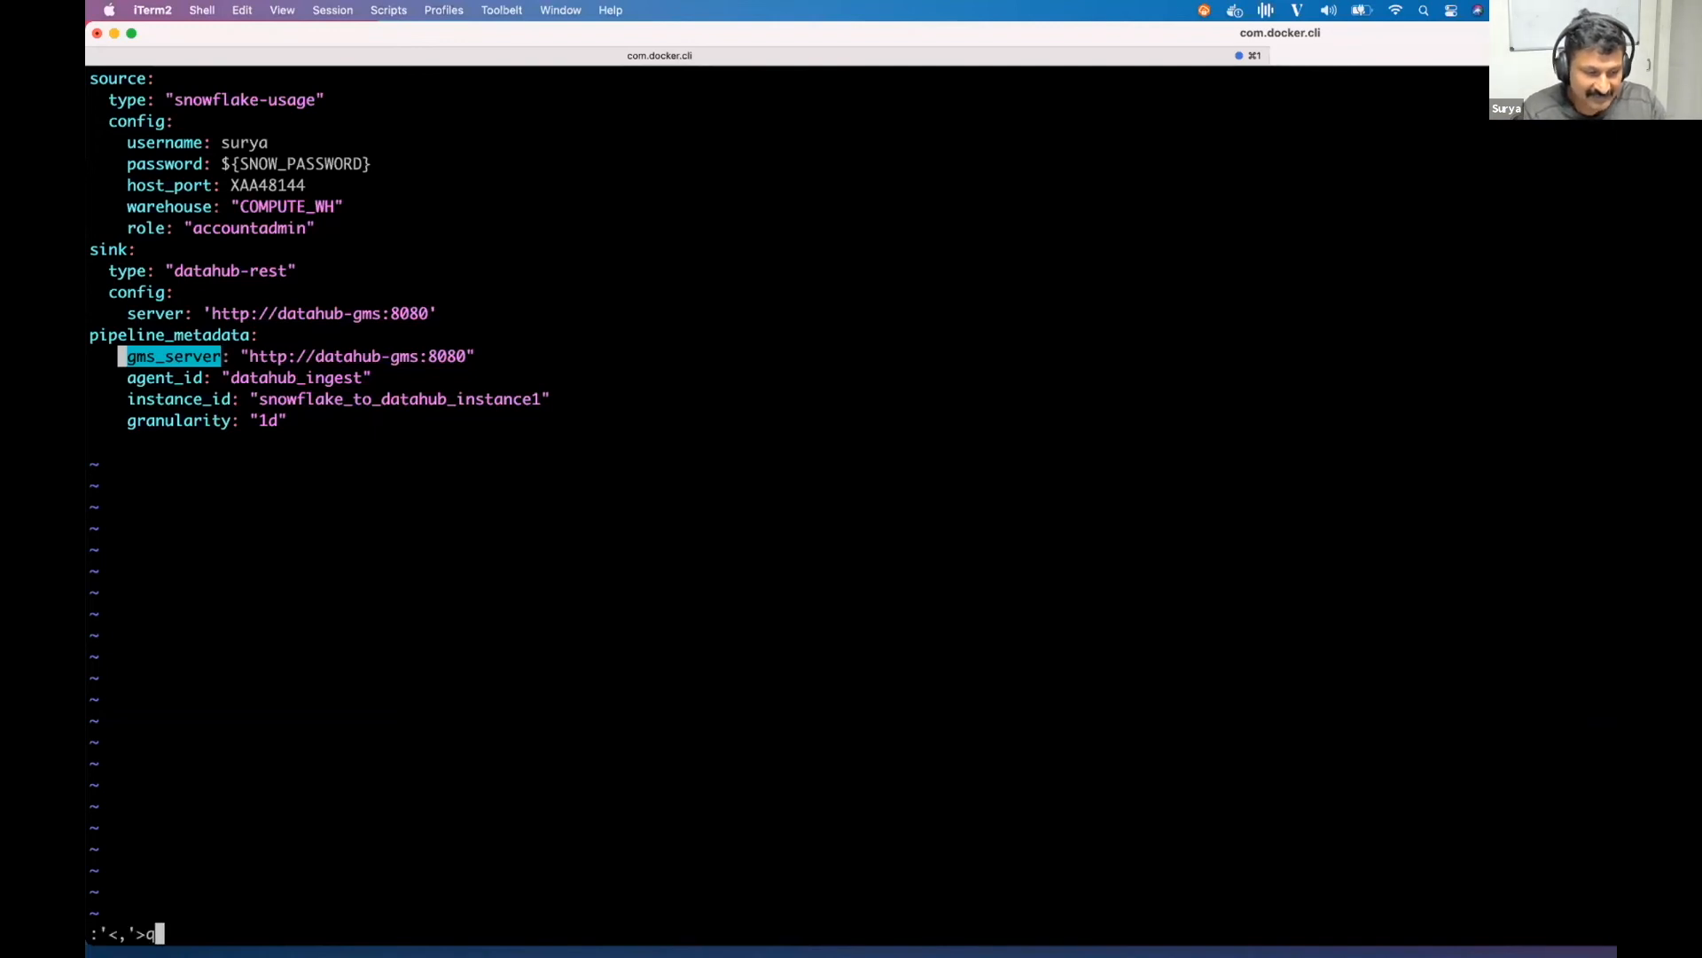
pyautogui.press('Escape')
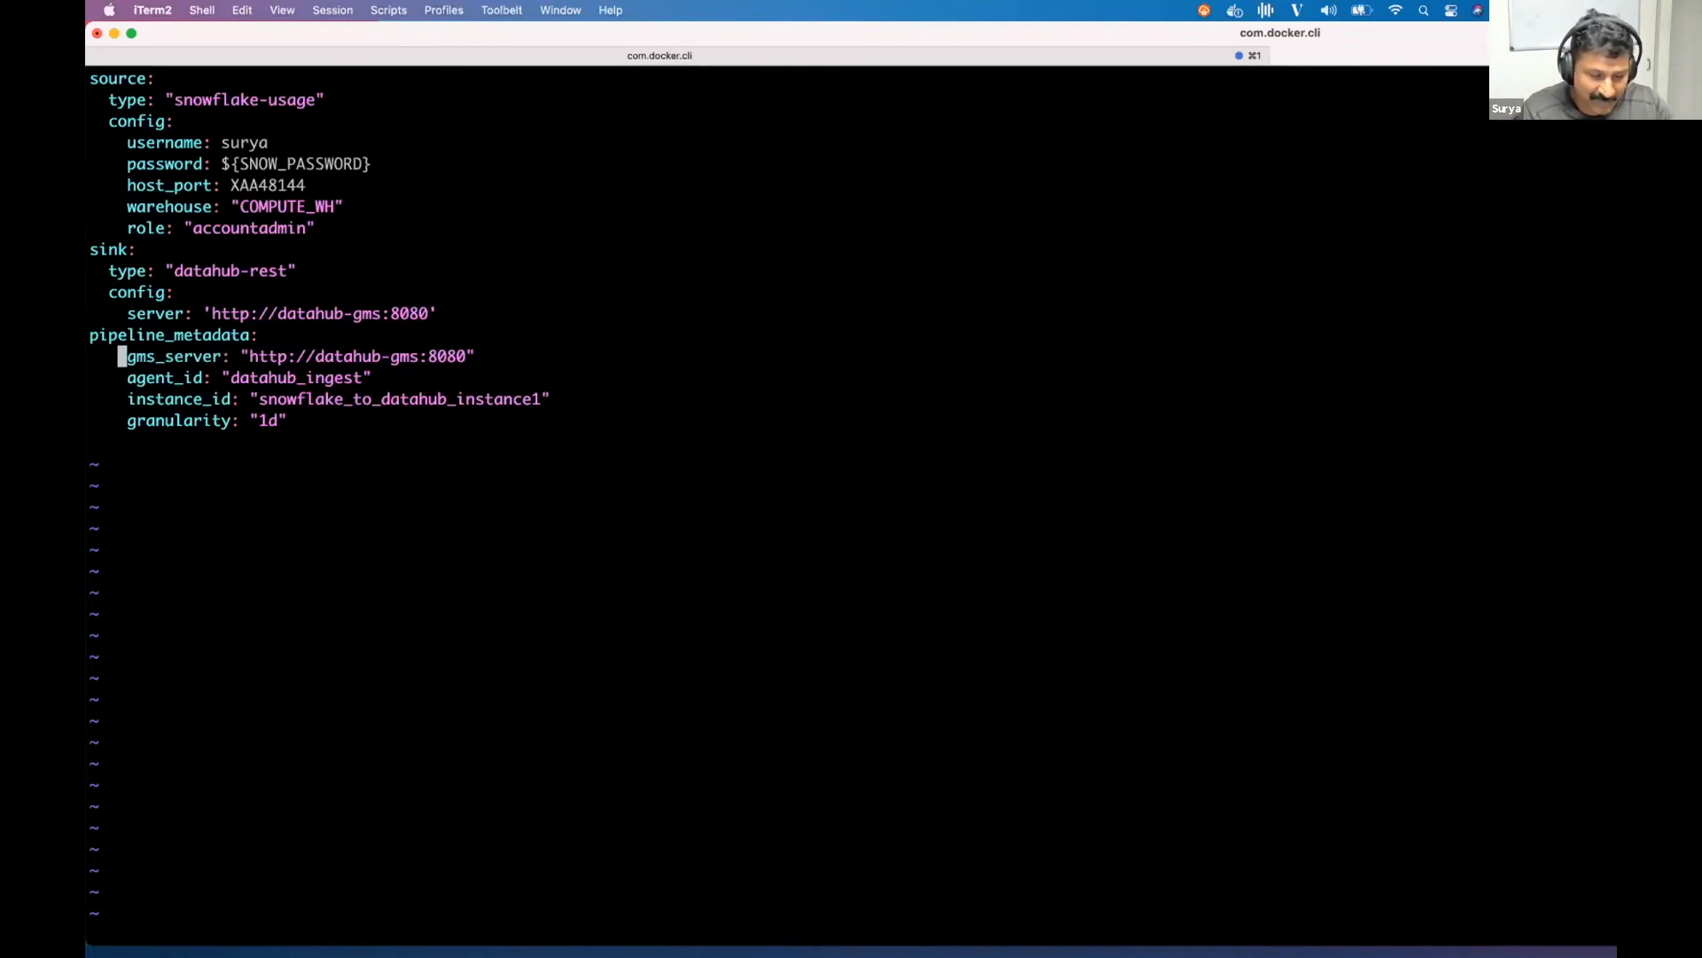
pyautogui.write(':q!')
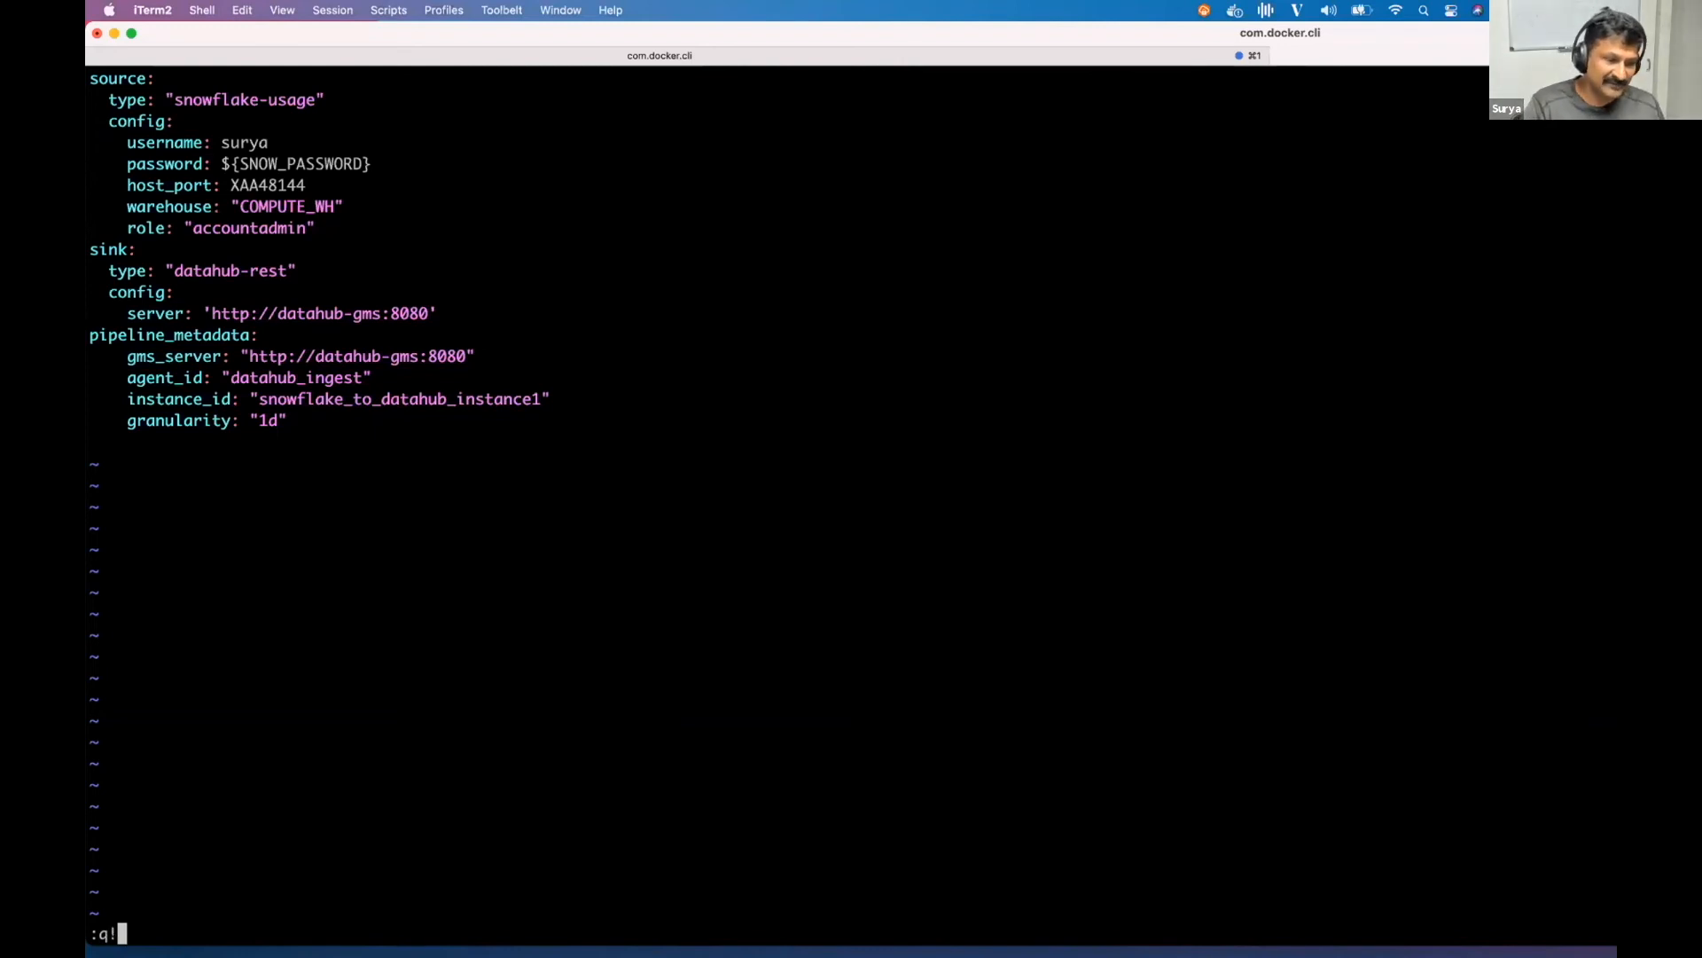
pyautogui.press('Return')
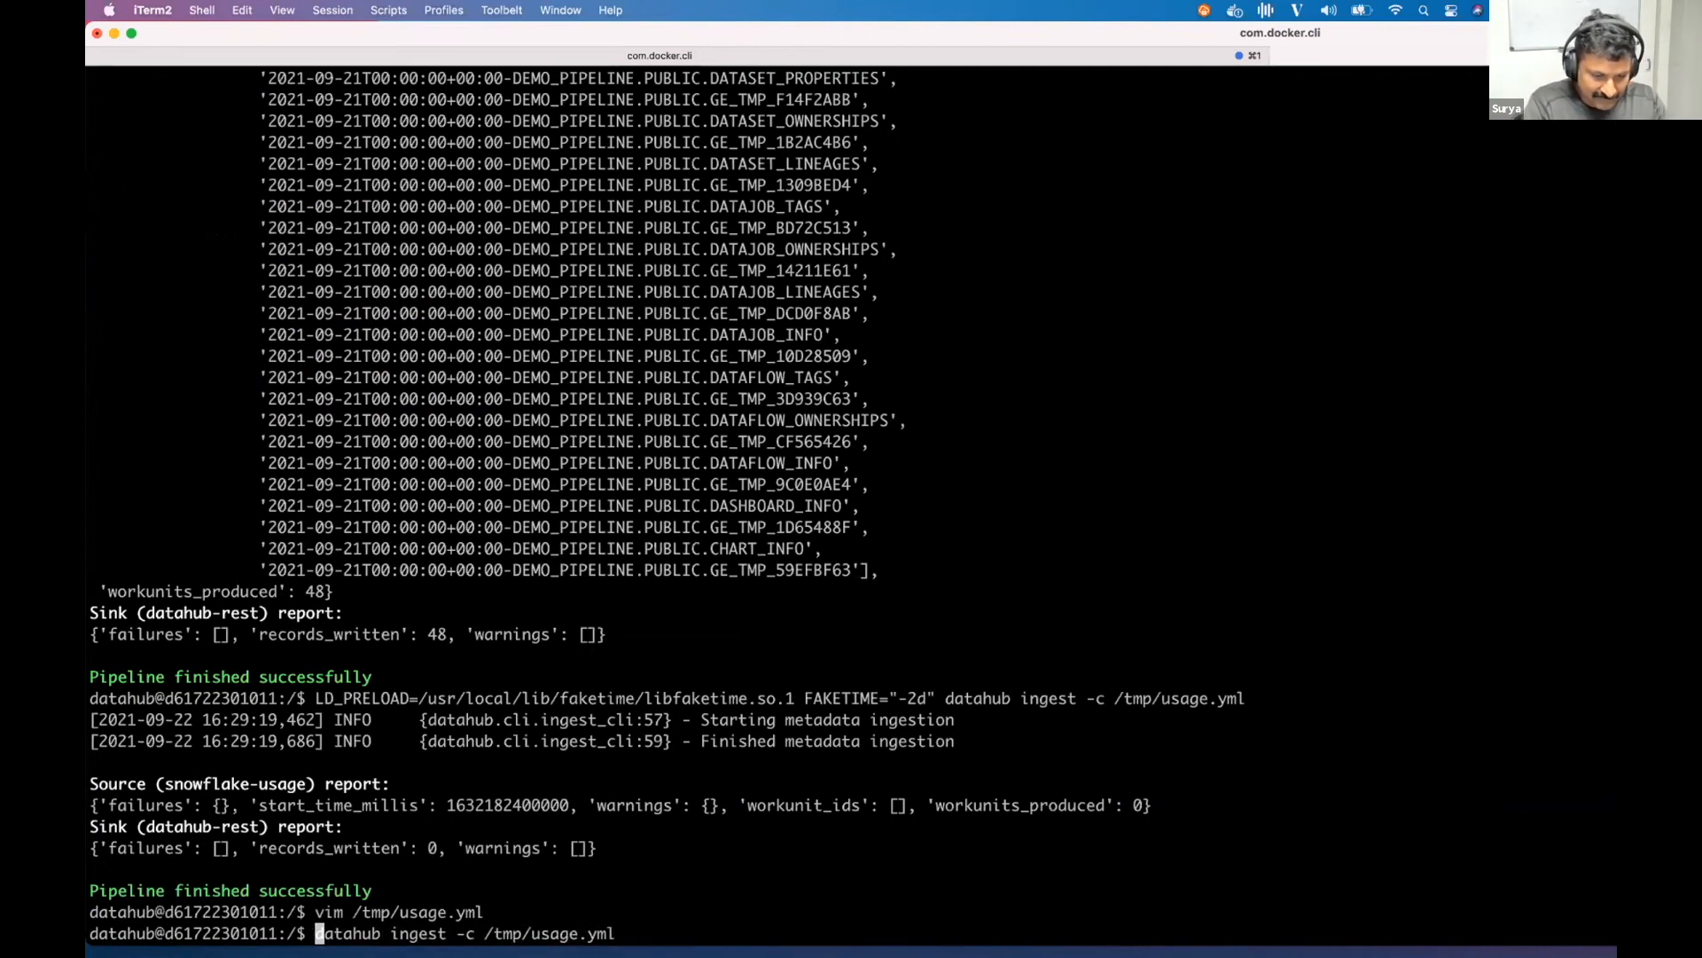
# Run 'date; datahub ingest -c /tmp/usage.yml' and highlight the 2021-09-23 date in the output
pyautogui.write('date;')
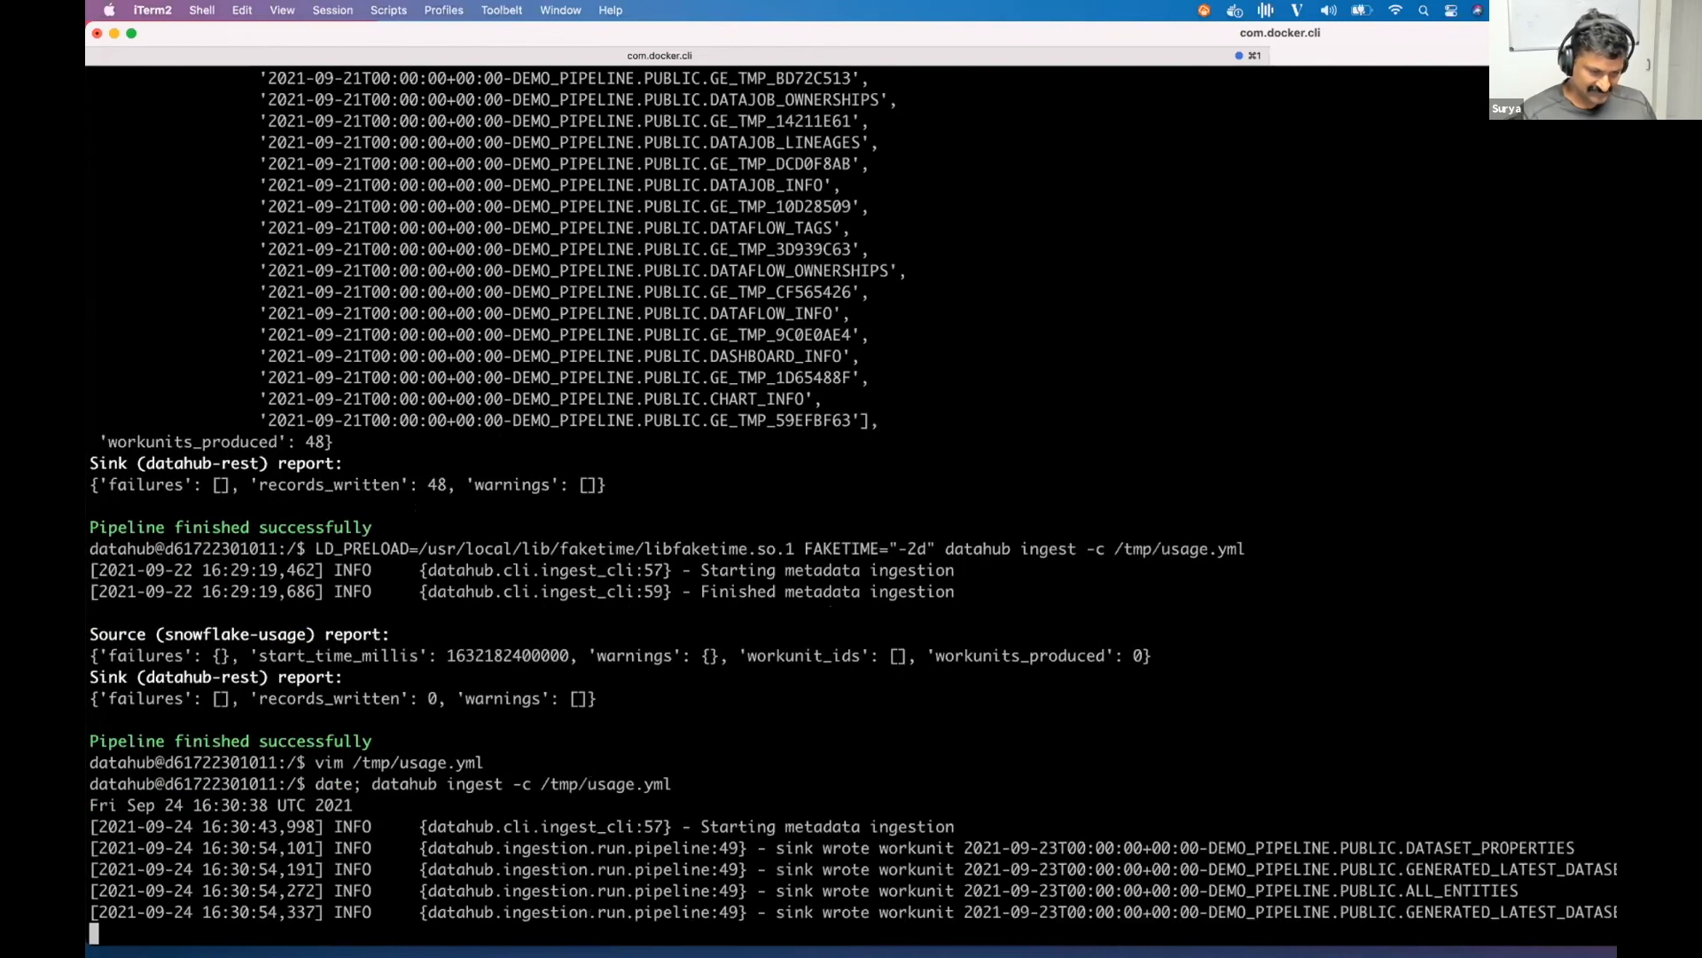
pyautogui.scroll(-3)
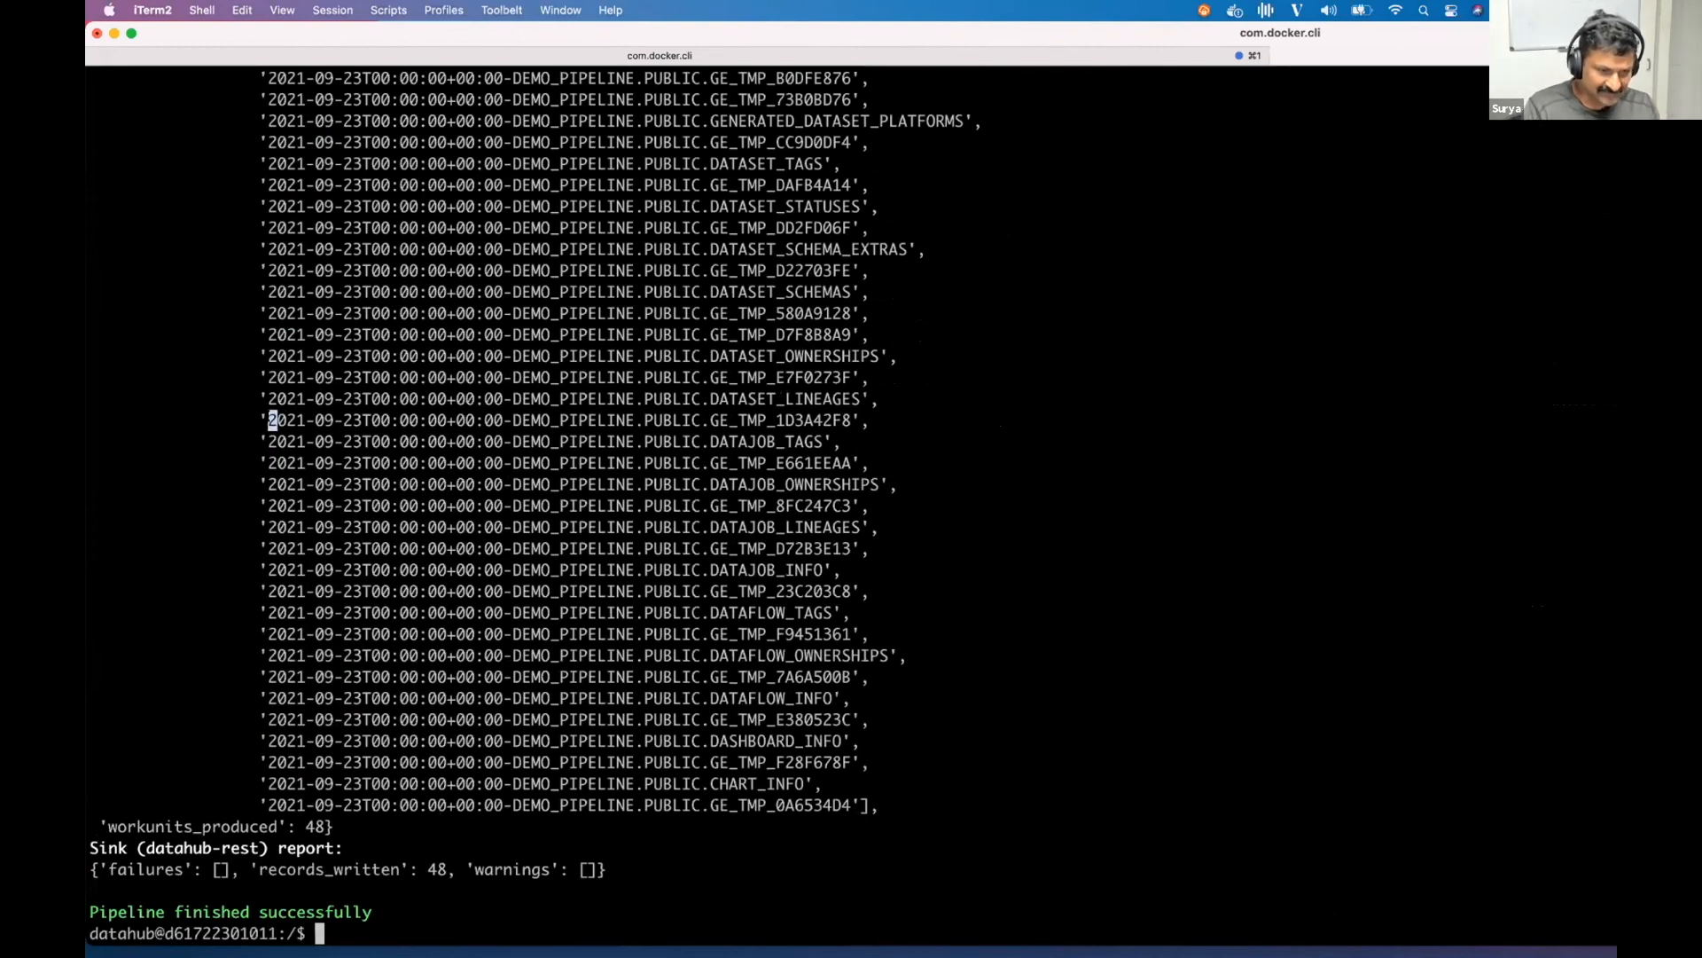
pyautogui.doubleClick(273, 419)
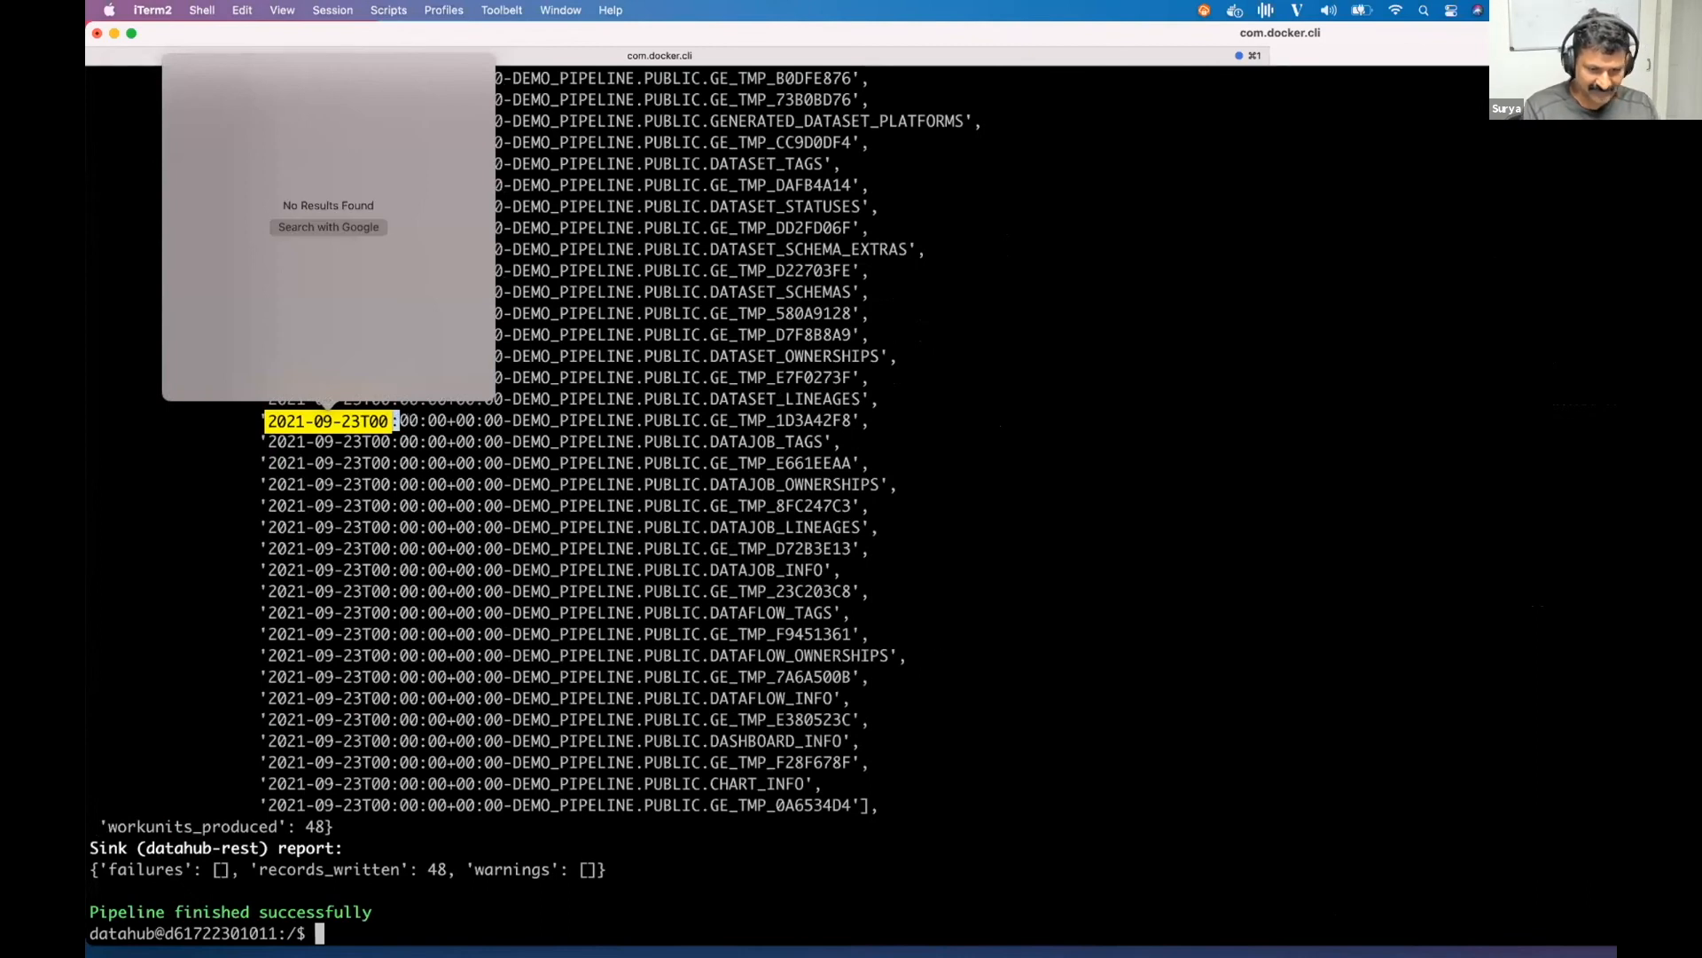
pyautogui.write('date; datahub ingest -c /tmp/usage.yml')
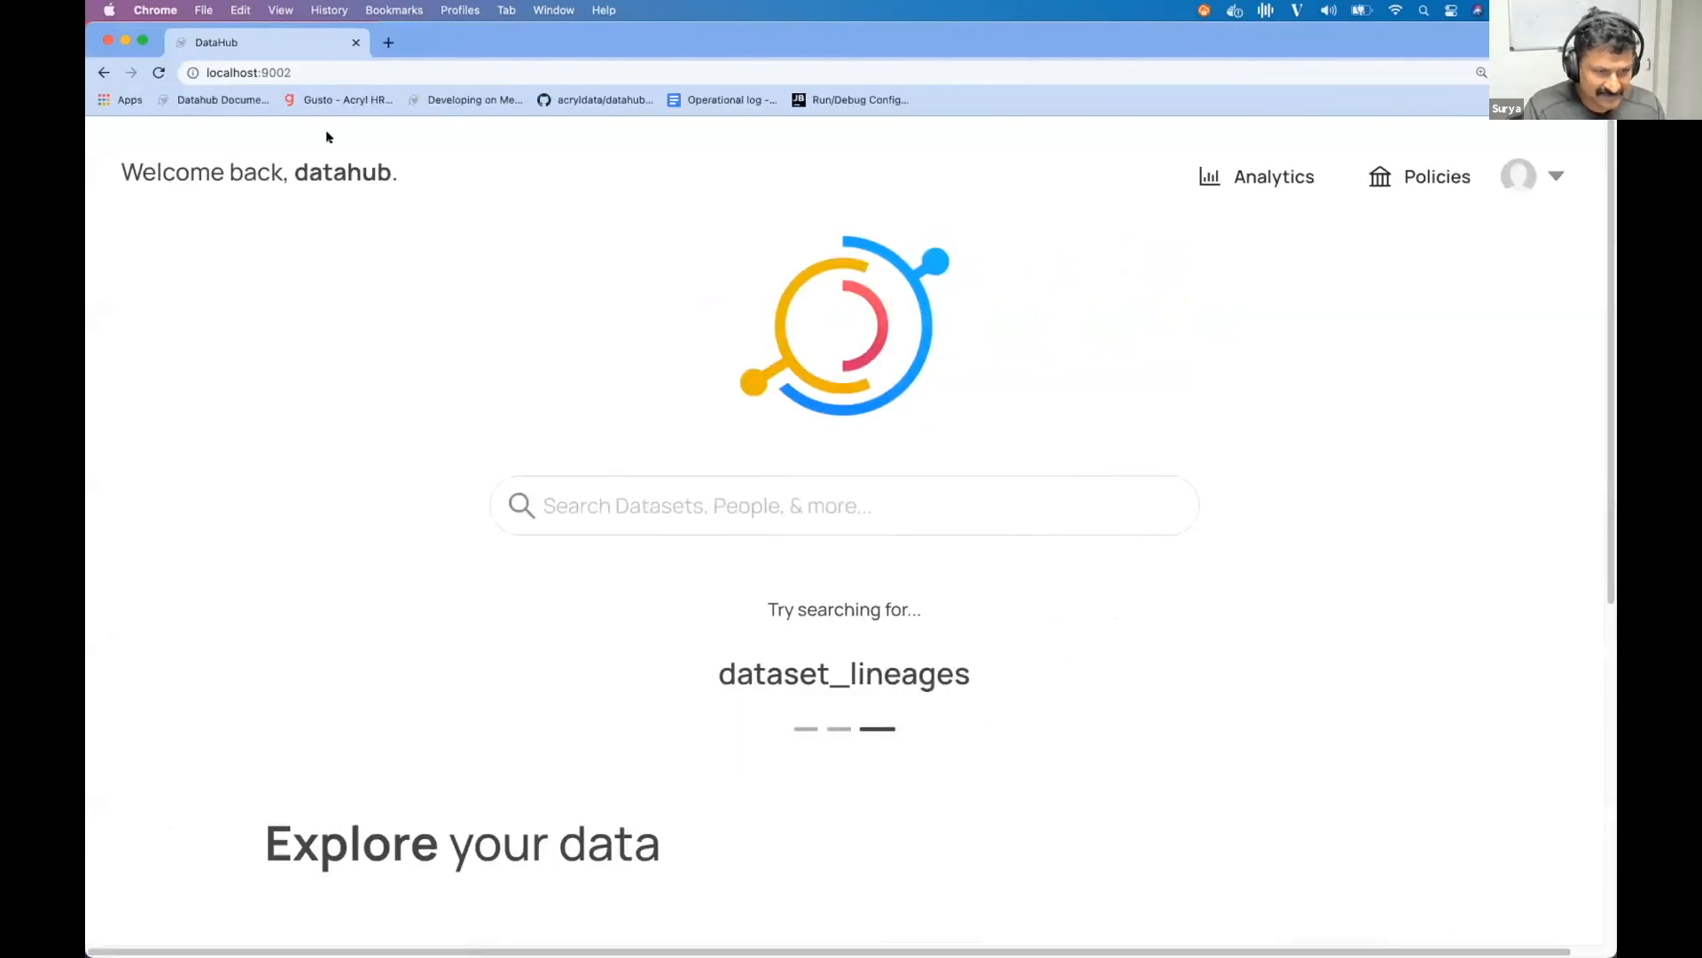
# Browse Pipelines > datahub_ingest > prod to open the Datahub_ingest pipeline
pyautogui.scroll(-3)
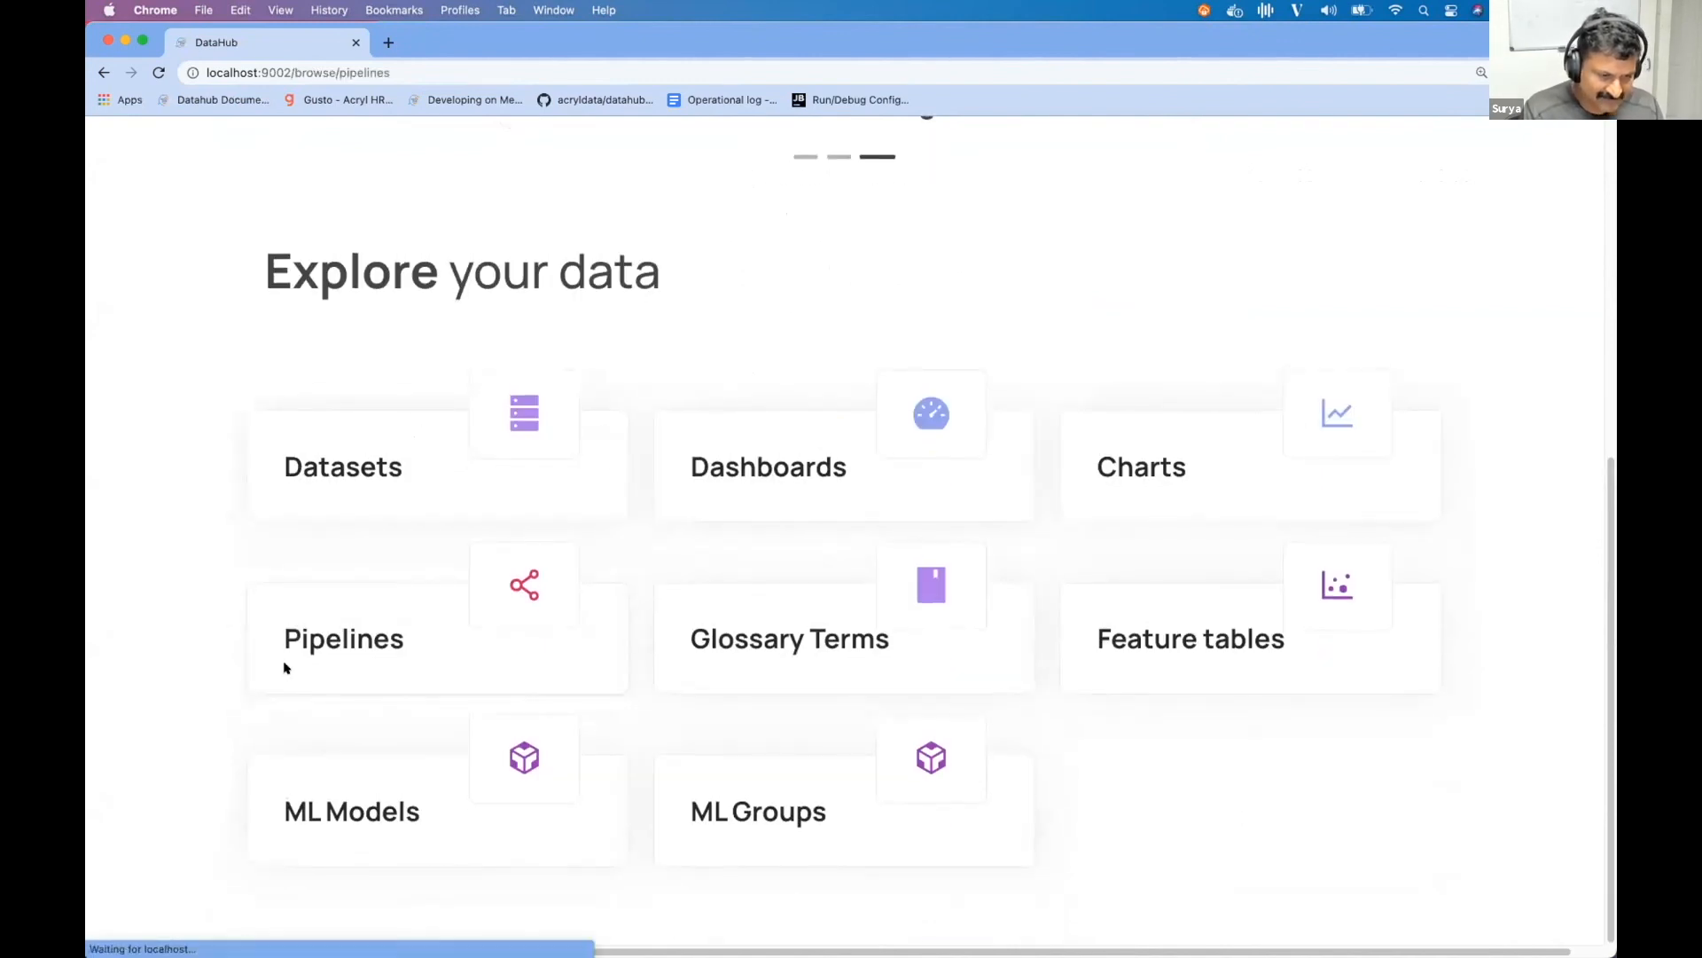
pyautogui.click(343, 638)
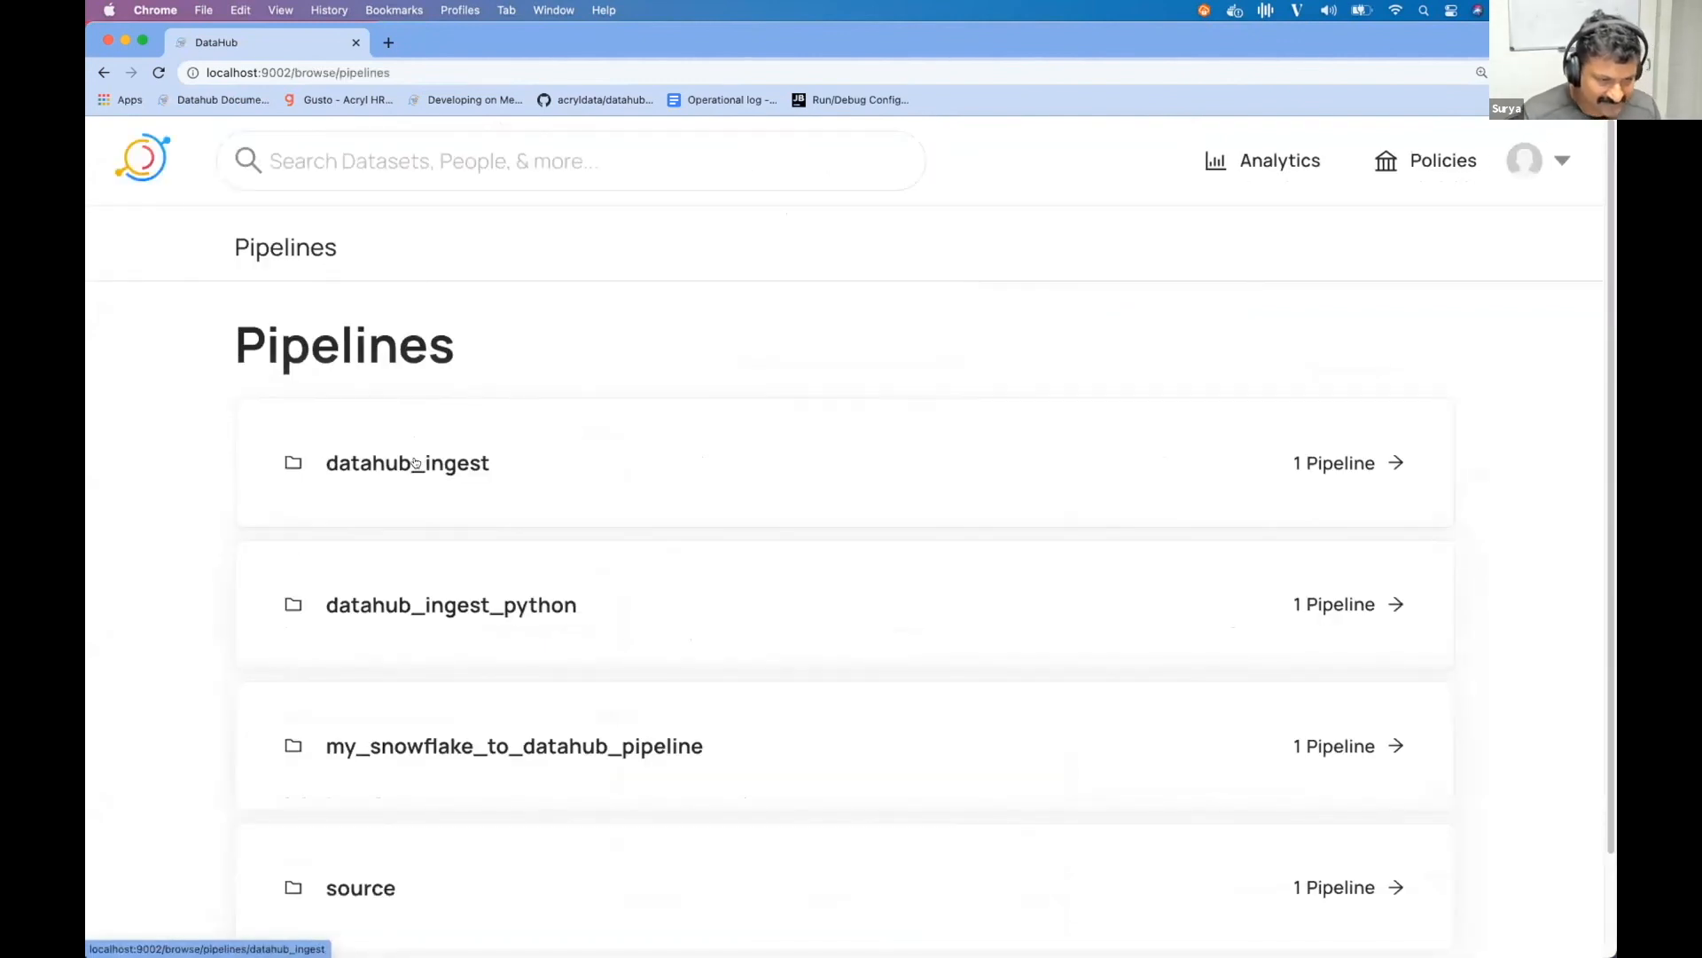
pyautogui.click(407, 463)
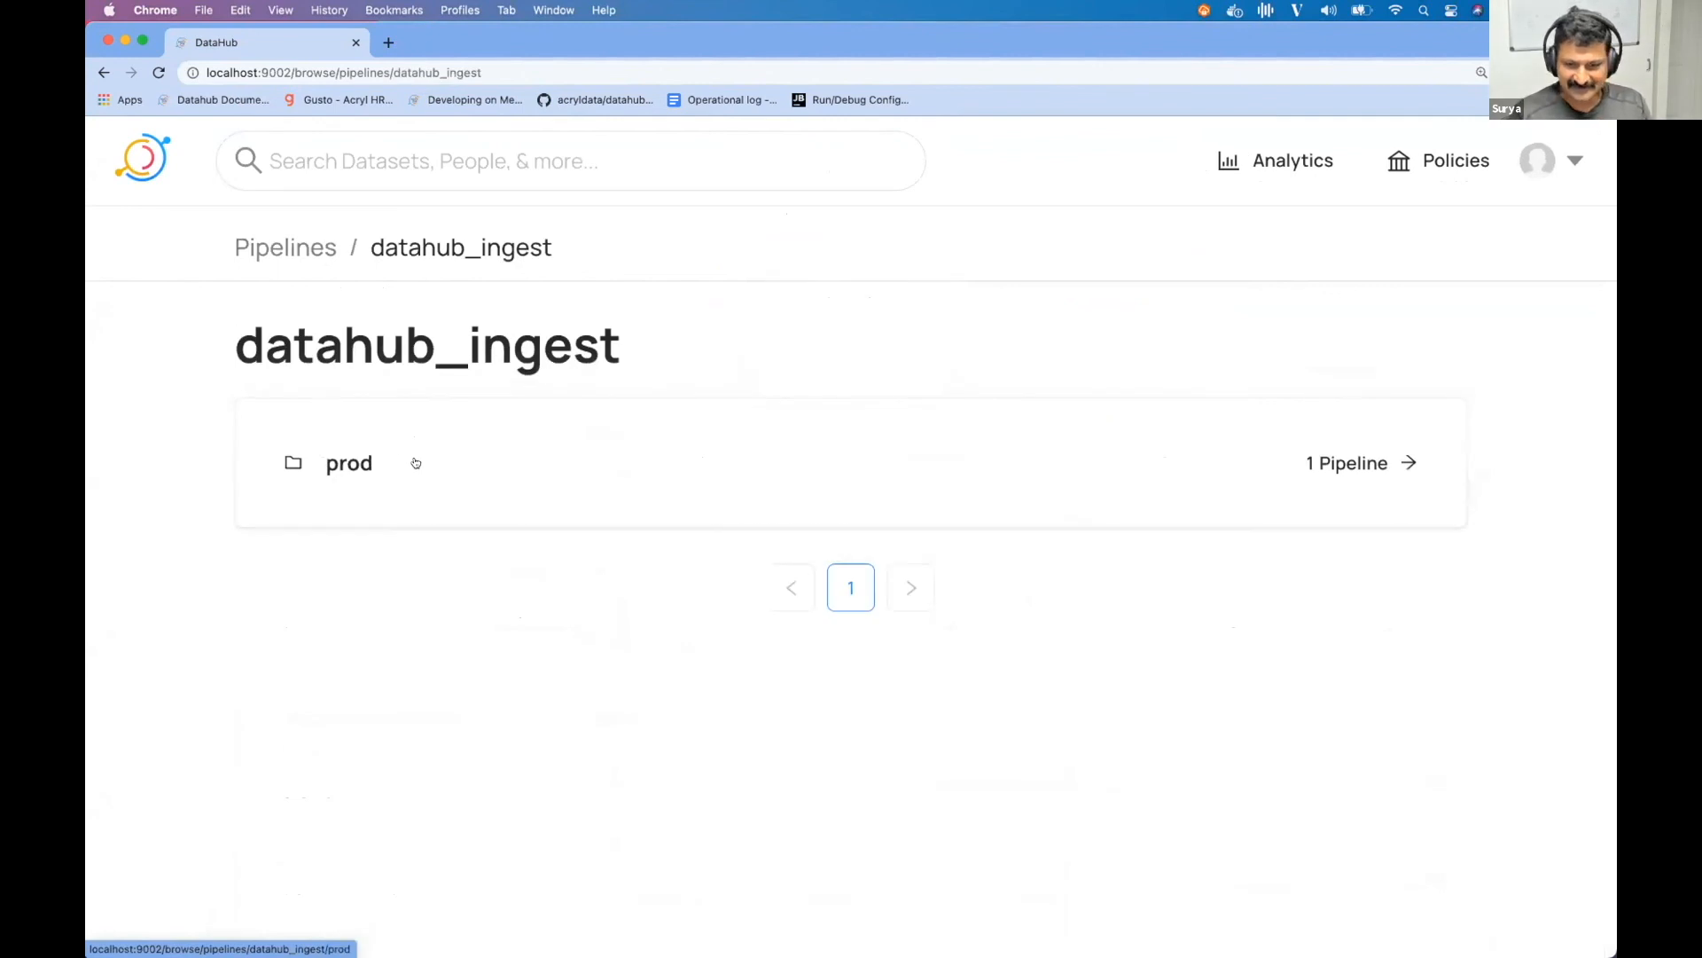
pyautogui.click(349, 463)
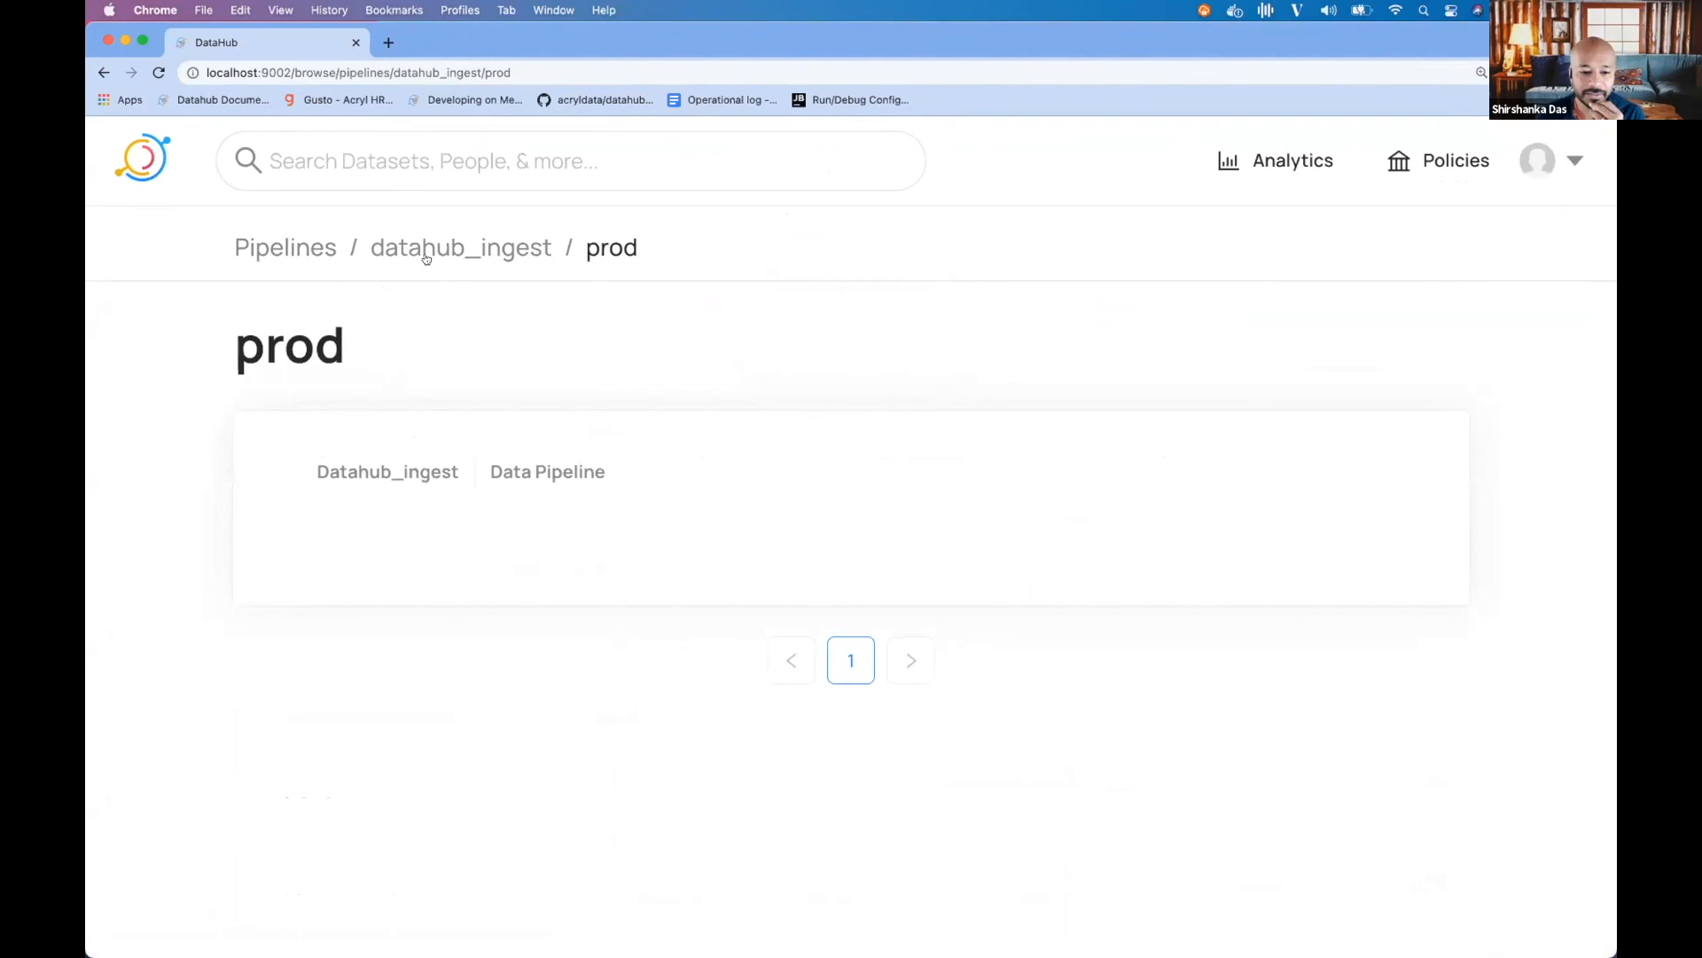
pyautogui.click(460, 247)
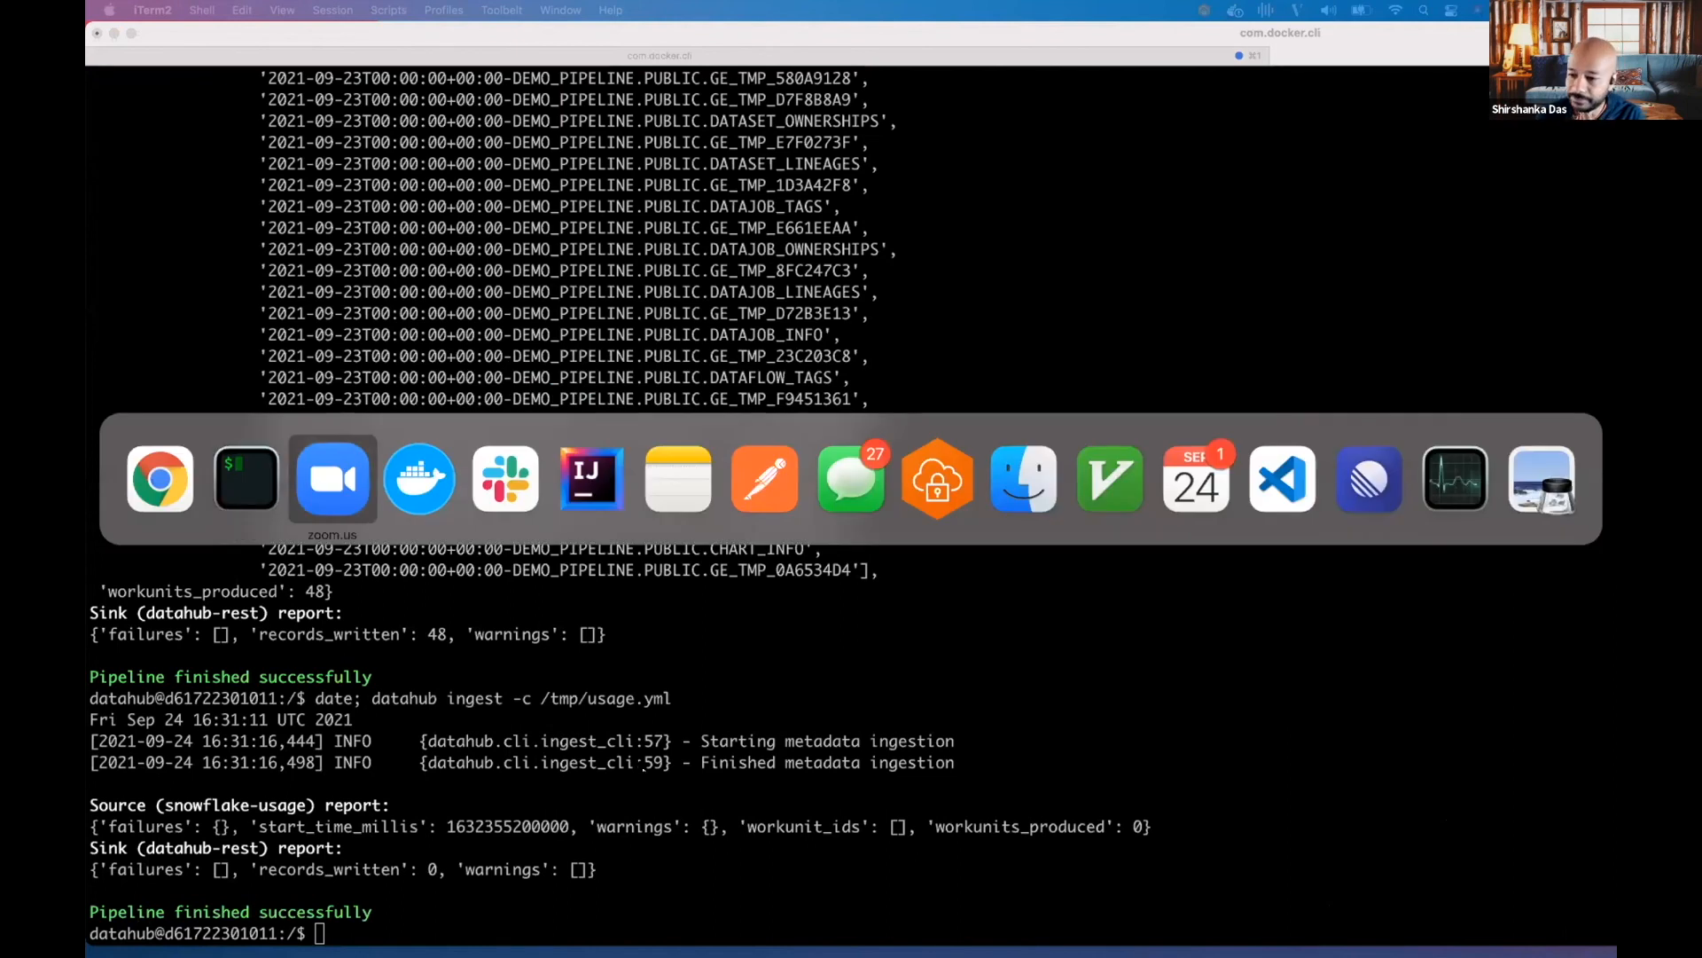
pyautogui.moveTo(160, 479)
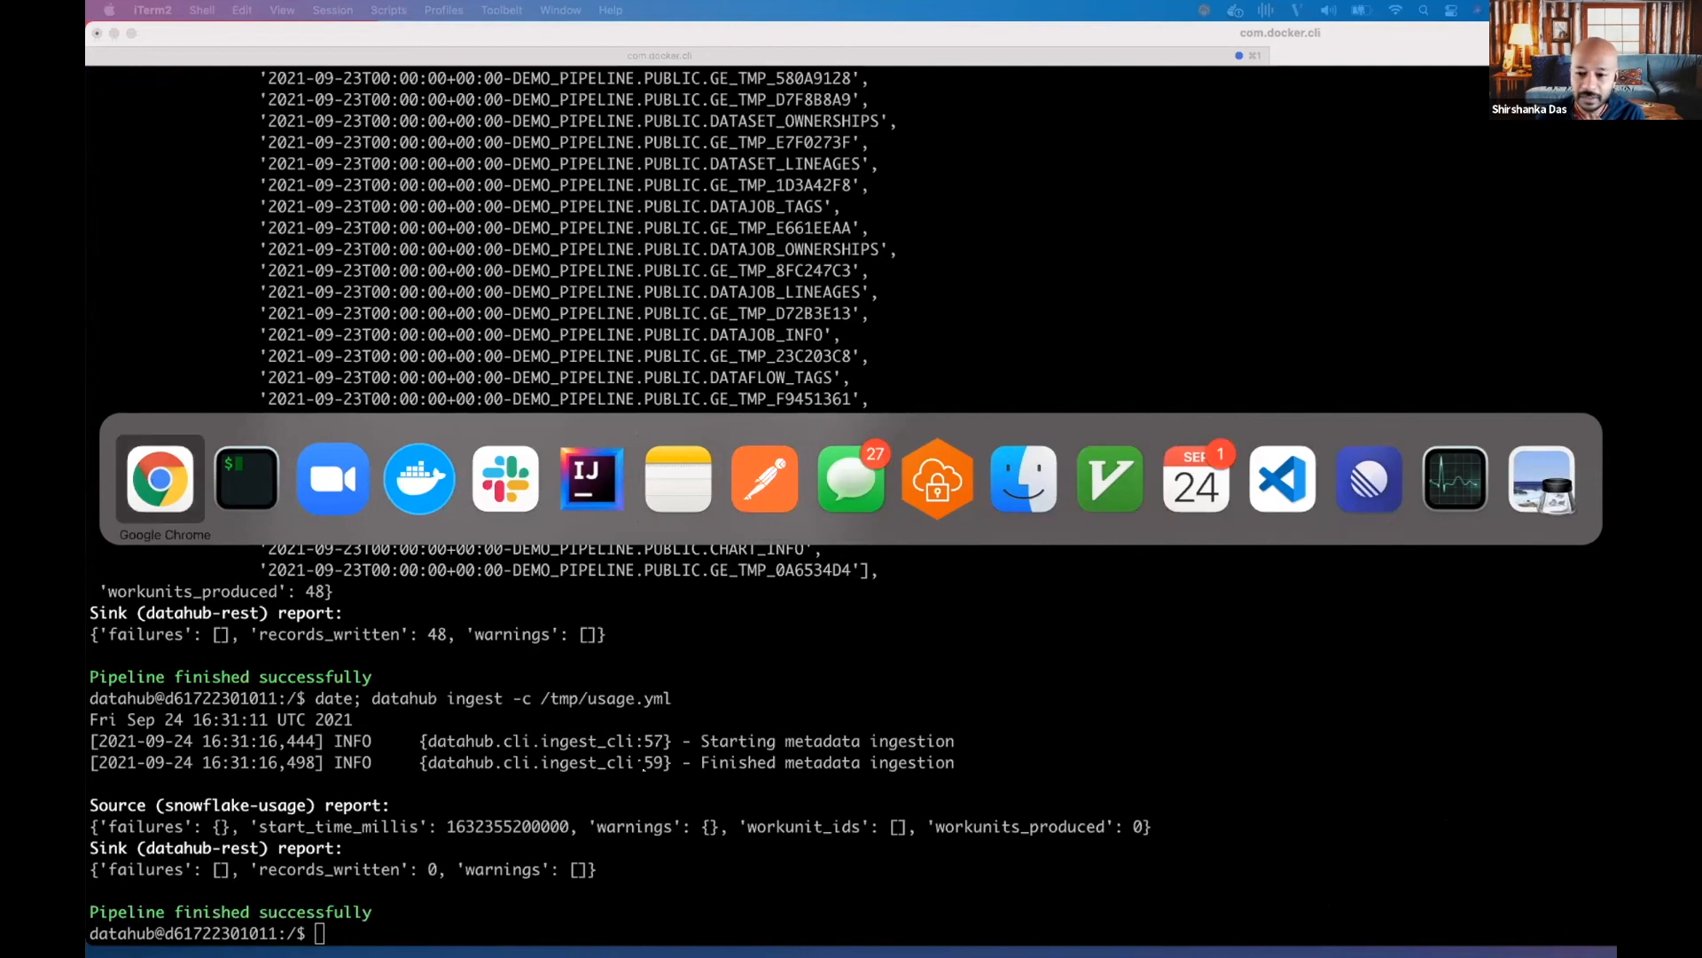